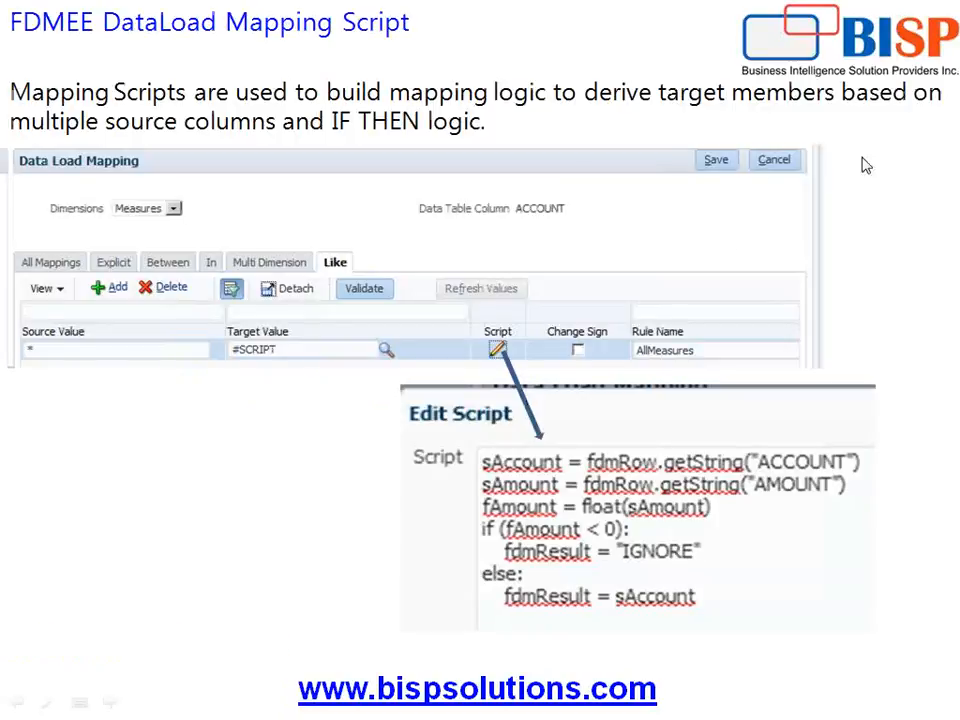
pyautogui.moveTo(850, 107)
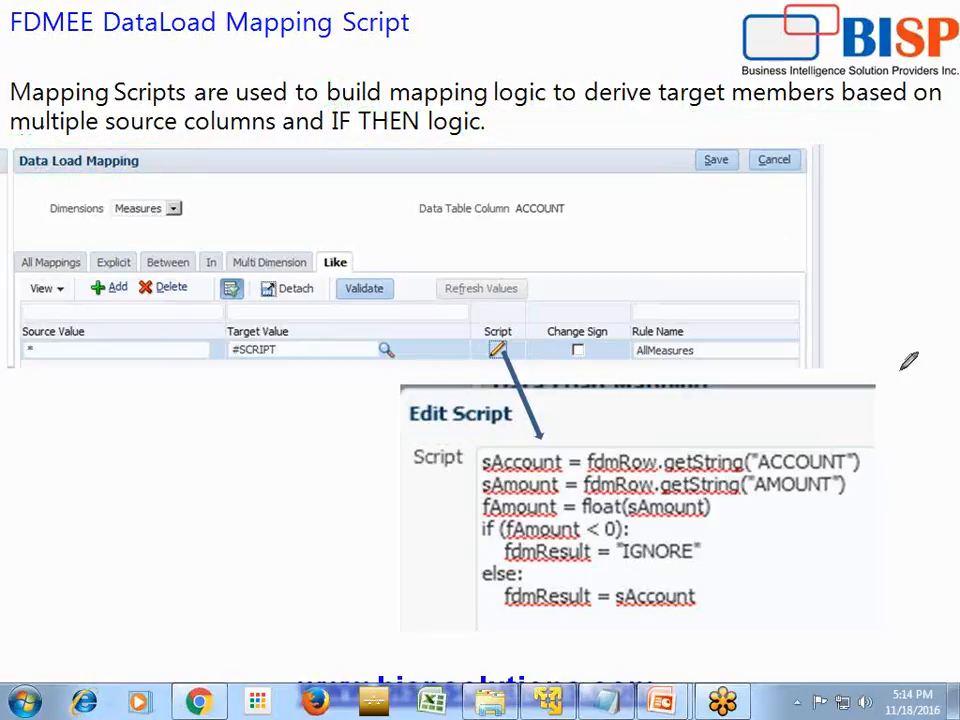
pyautogui.moveTo(323, 187)
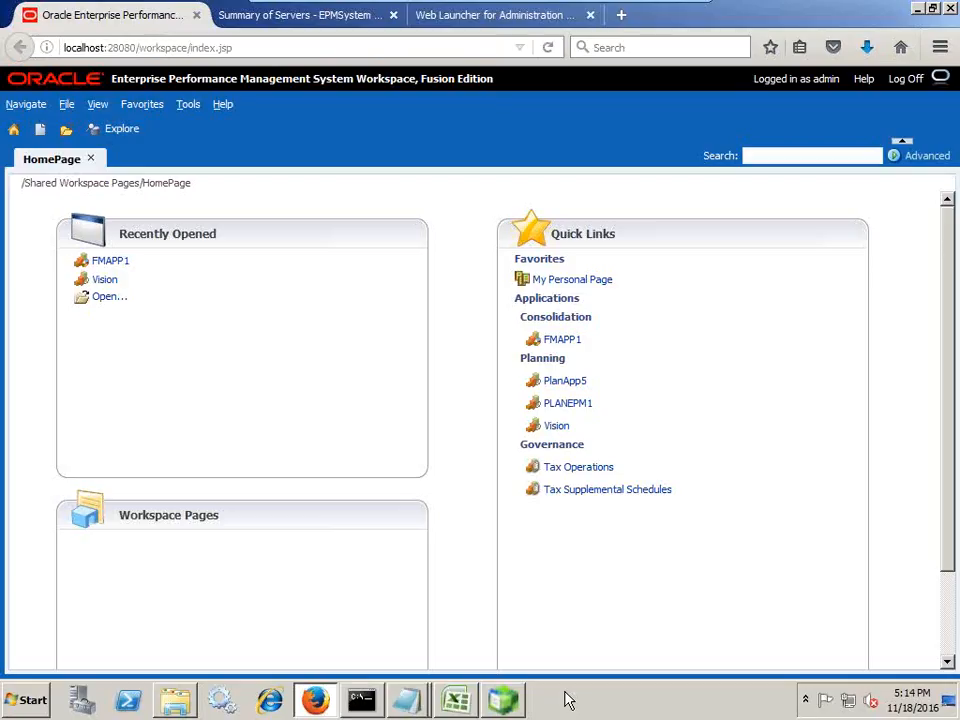
pyautogui.moveTo(95, 88)
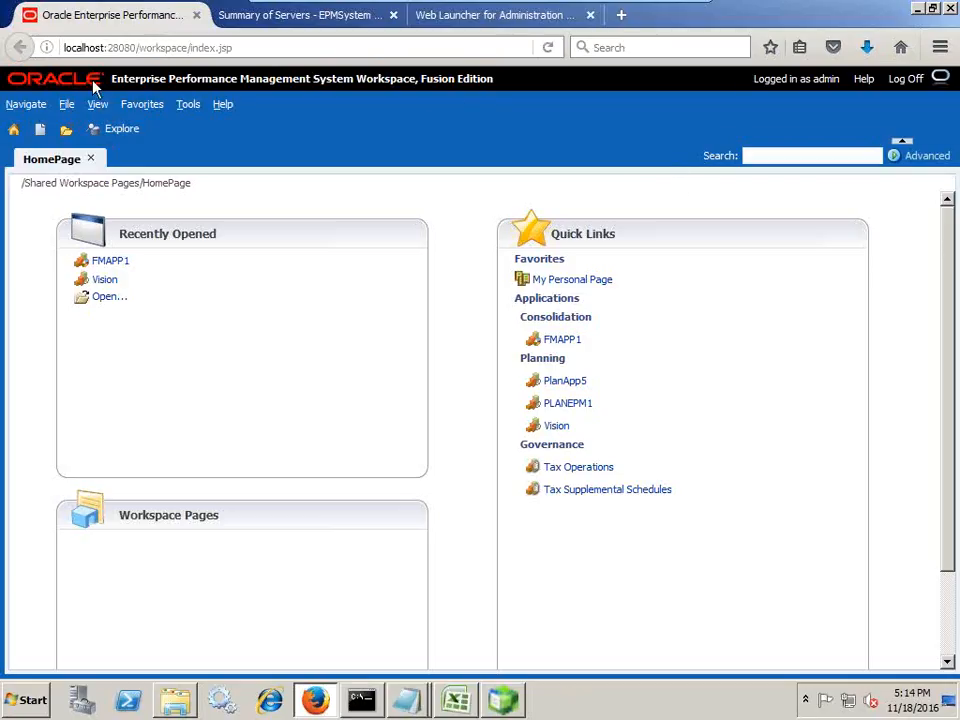
# Open Data Management from Navigate > Administer and show its Setup task list
pyautogui.click(26, 104)
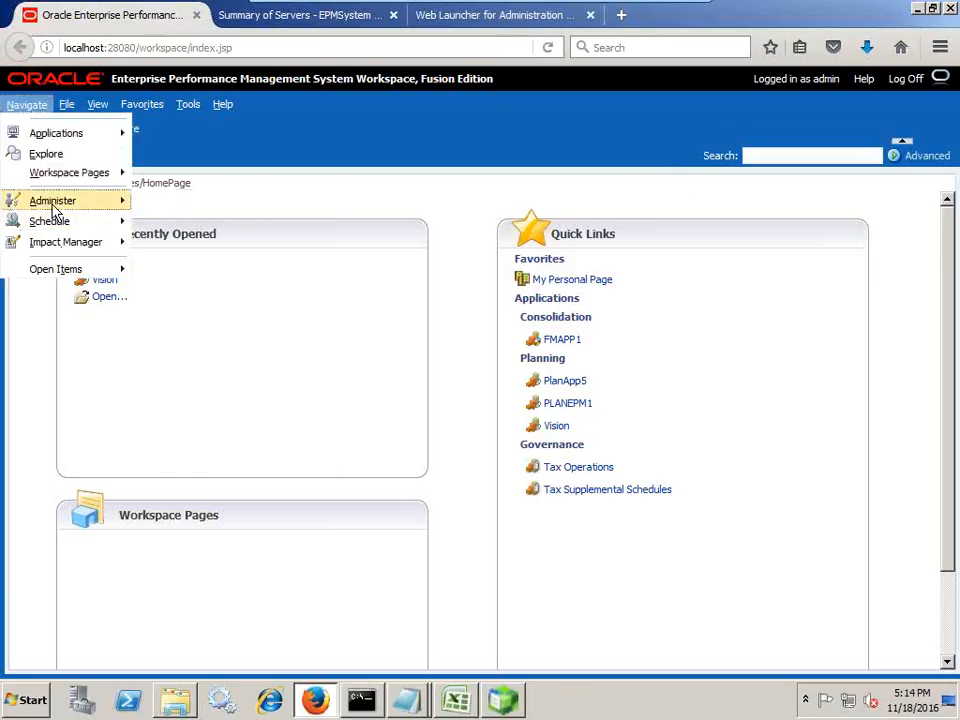
pyautogui.click(52, 200)
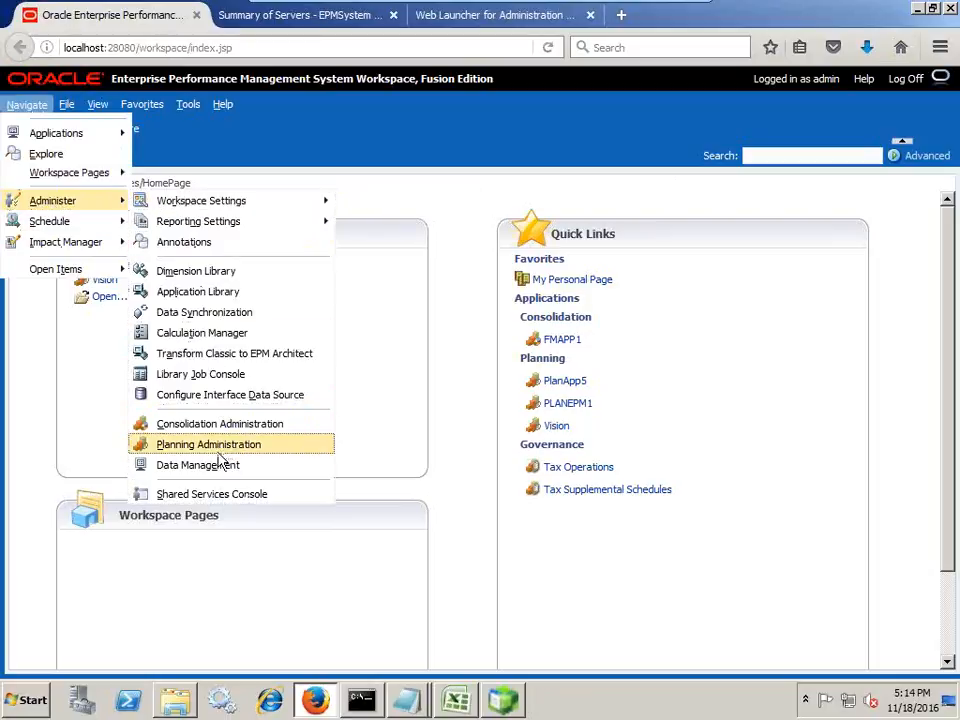
pyautogui.click(197, 464)
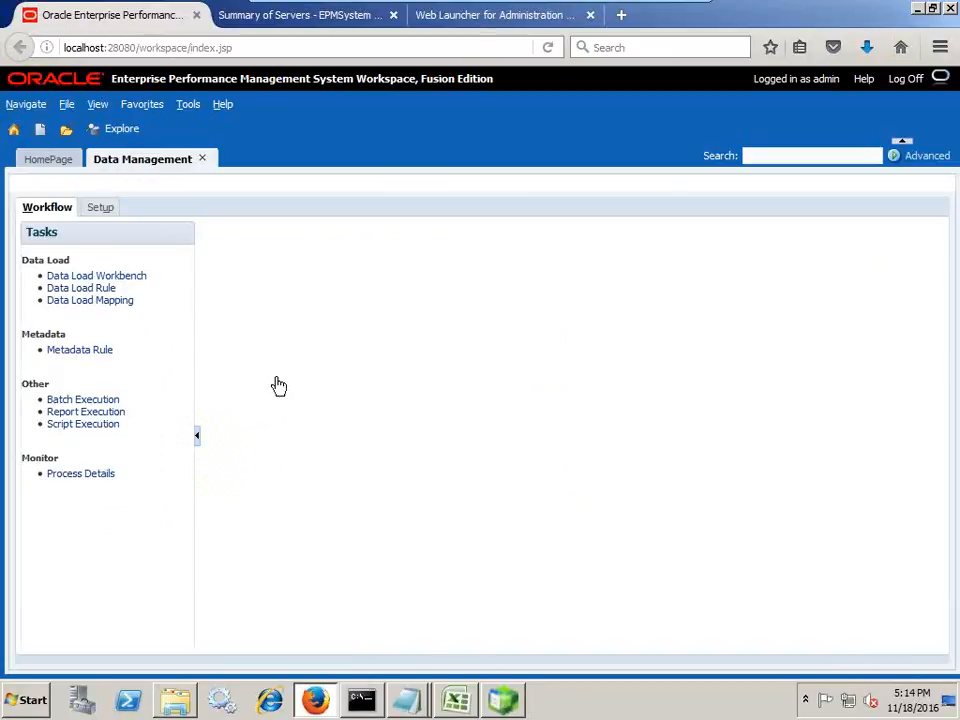
pyautogui.click(96, 207)
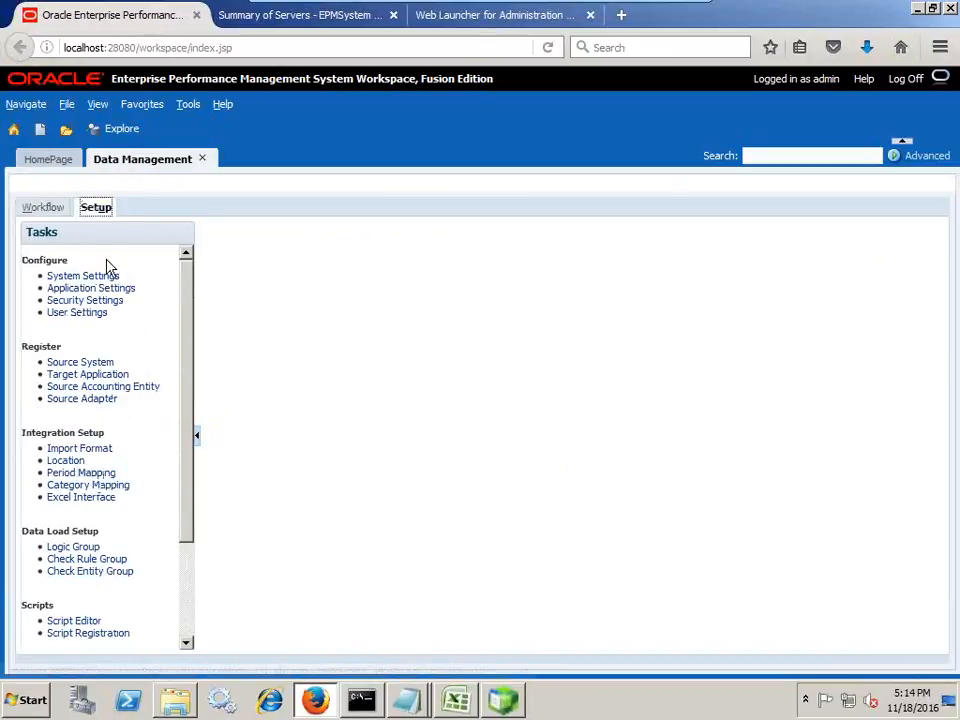
pyautogui.click(407, 699)
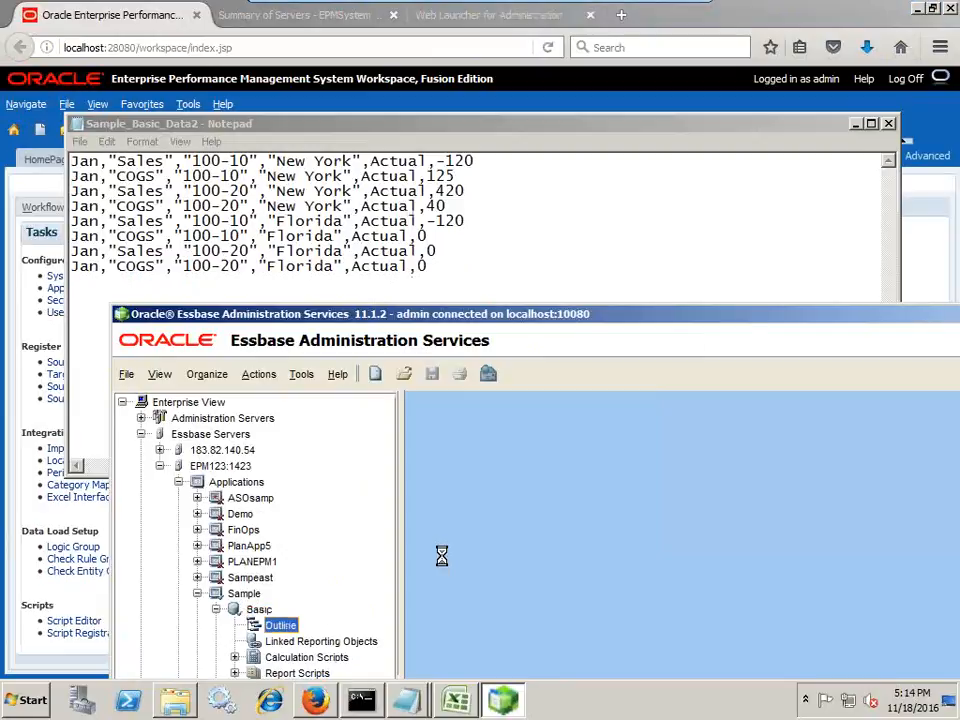
# View the Sample.Basic outline read-only, expand Measures, Market, East and Scenario, then clear all data
pyautogui.doubleClick(281, 625)
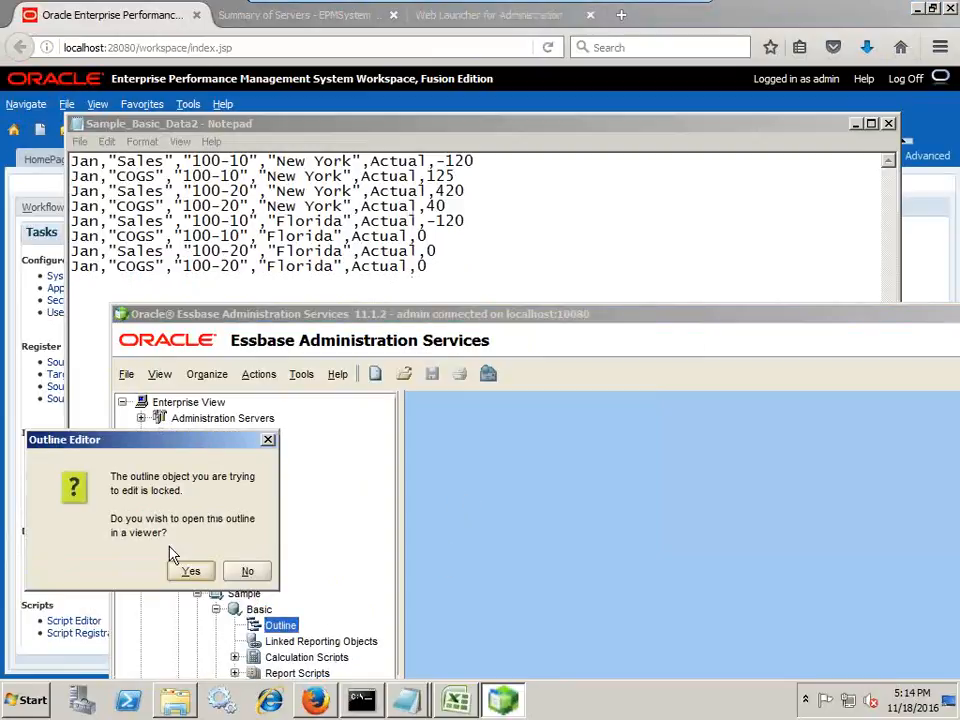
pyautogui.click(190, 571)
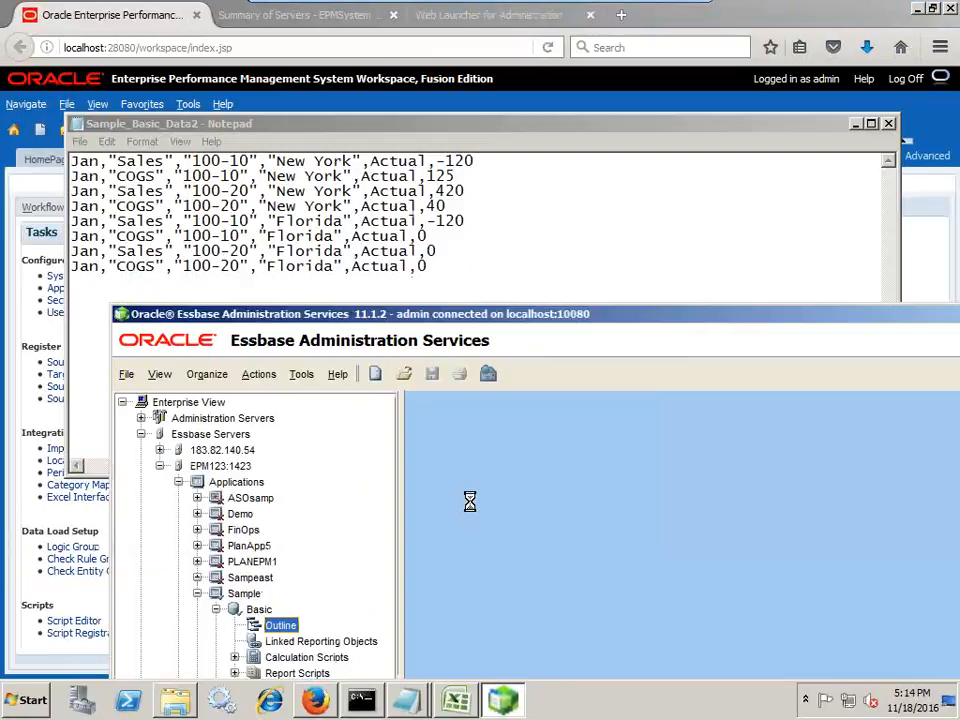
pyautogui.doubleClick(281, 625)
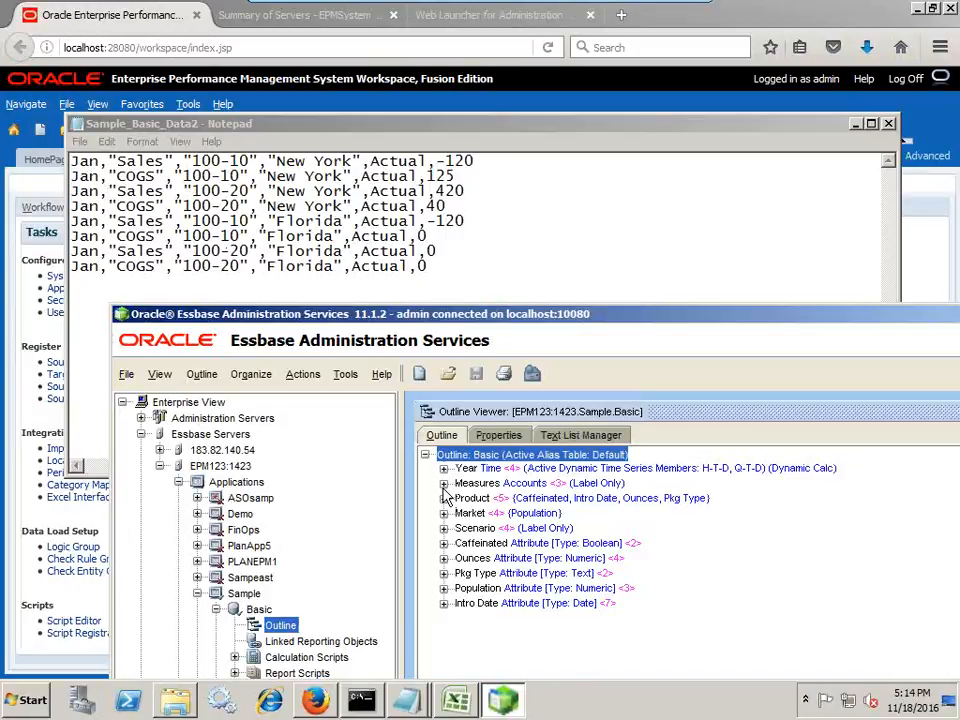
pyautogui.click(444, 483)
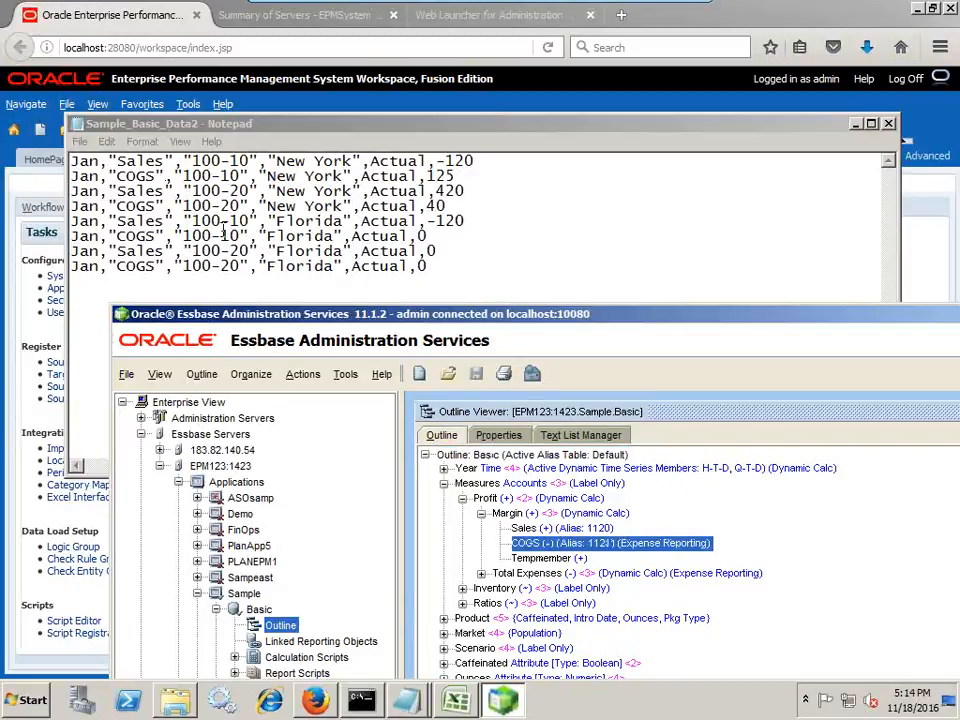
pyautogui.click(444, 483)
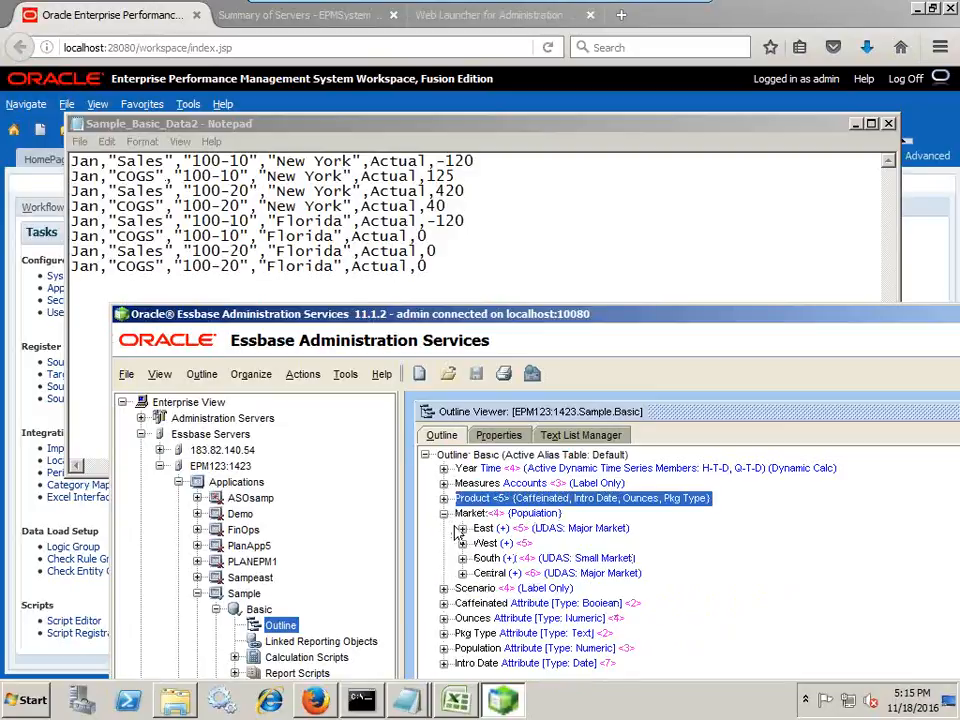
pyautogui.click(462, 528)
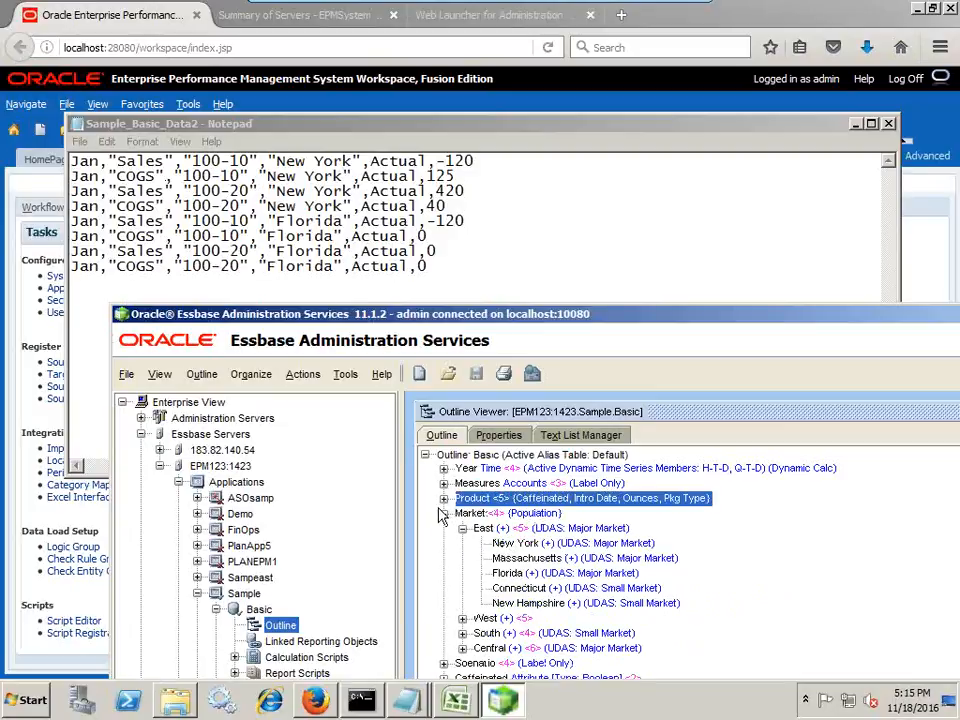
pyautogui.click(445, 528)
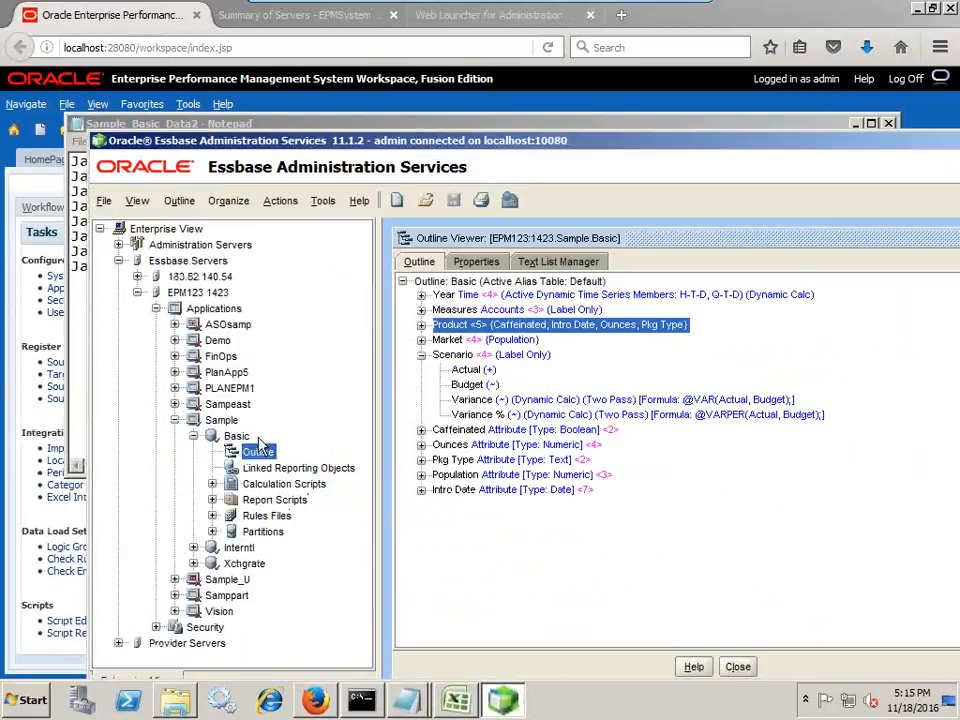
pyautogui.rightClick(237, 435)
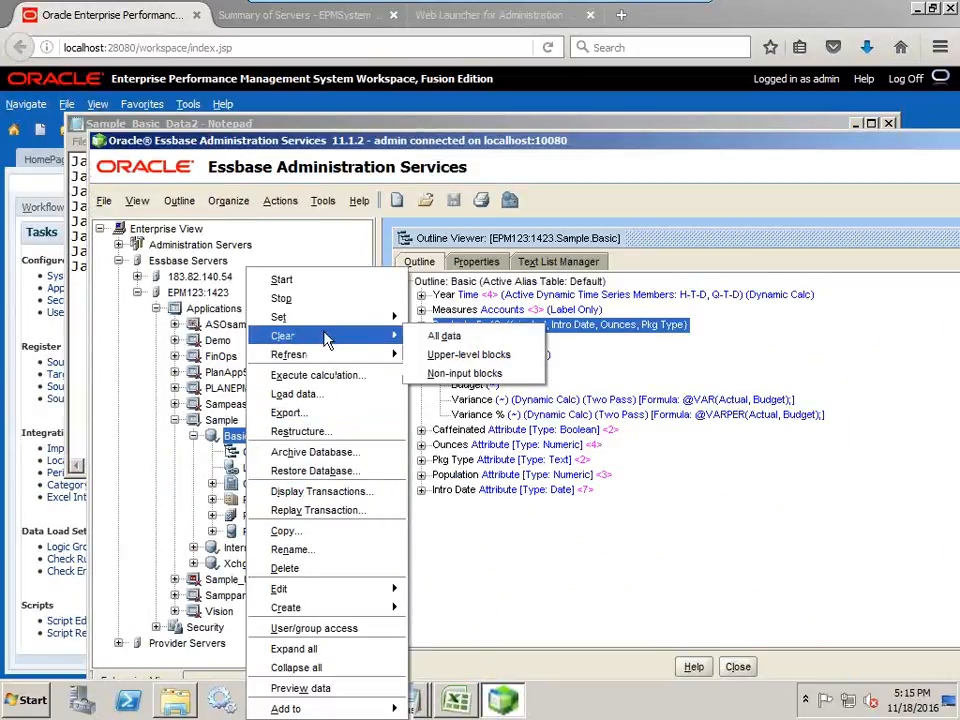
pyautogui.click(445, 335)
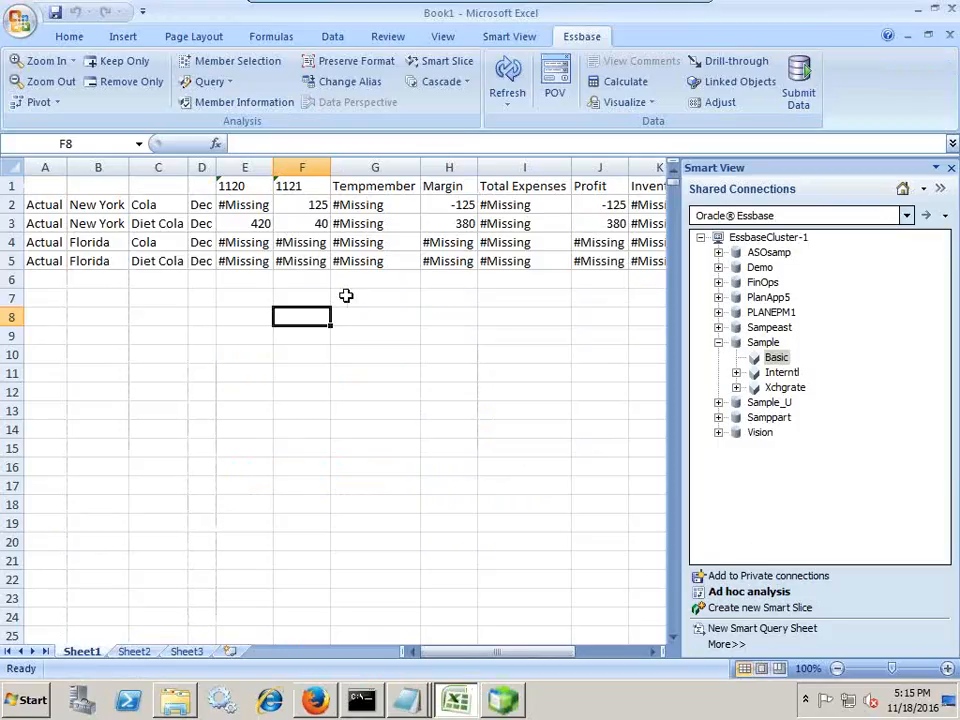
# Refresh the Smart View grid to #Missing and start renaming header E1 to Sales
pyautogui.click(507, 75)
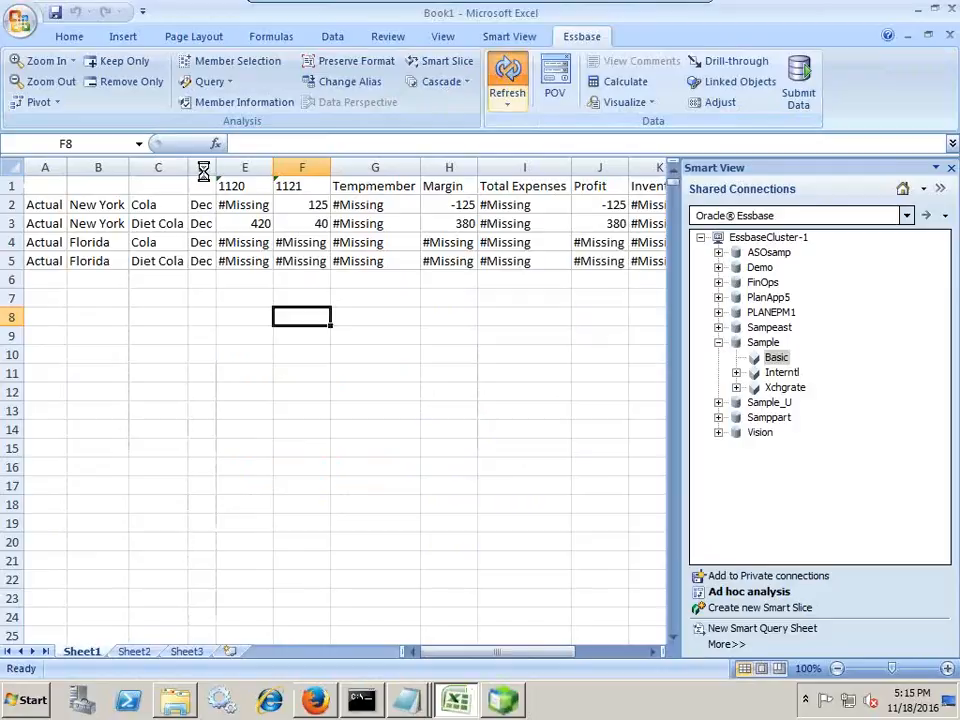
pyautogui.click(507, 75)
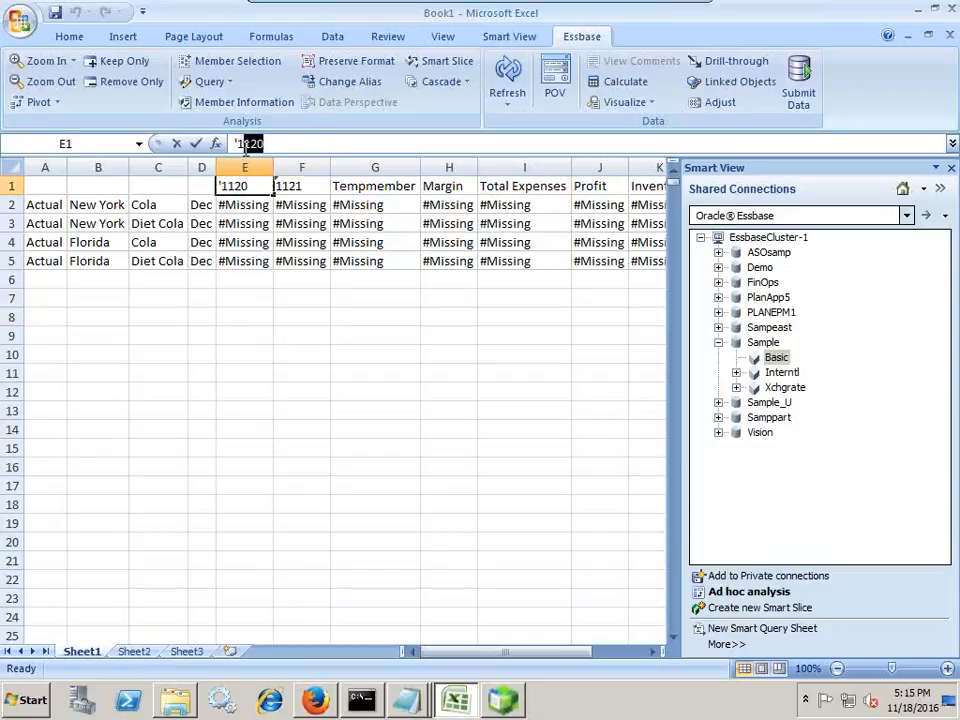
pyautogui.write('SAle')
pyautogui.click(301, 186)
pyautogui.write('COGS')
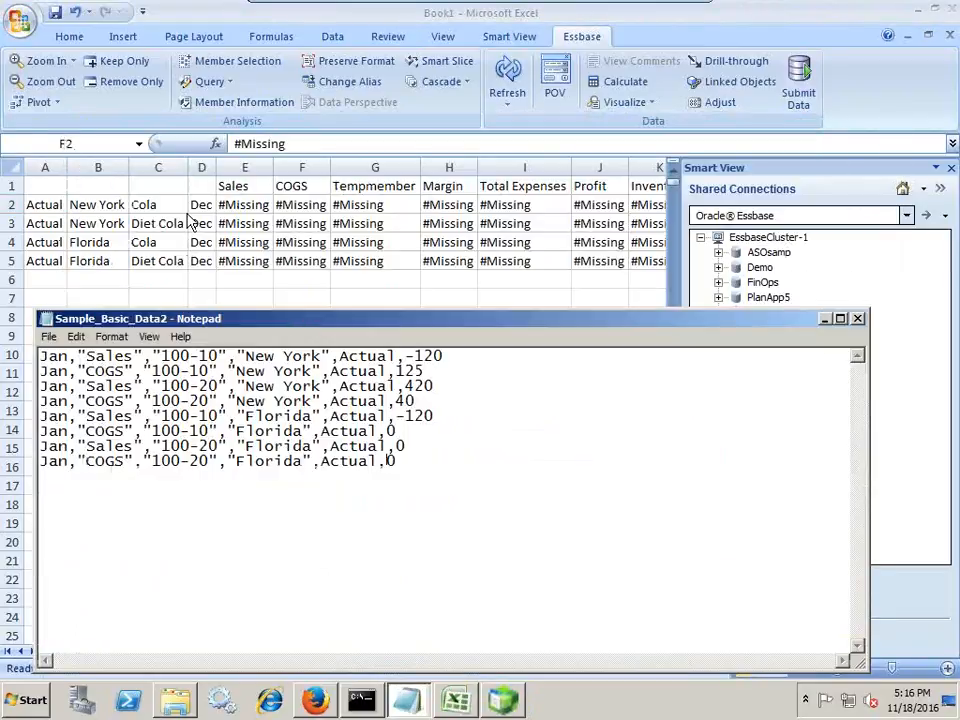
pyautogui.moveTo(170, 302)
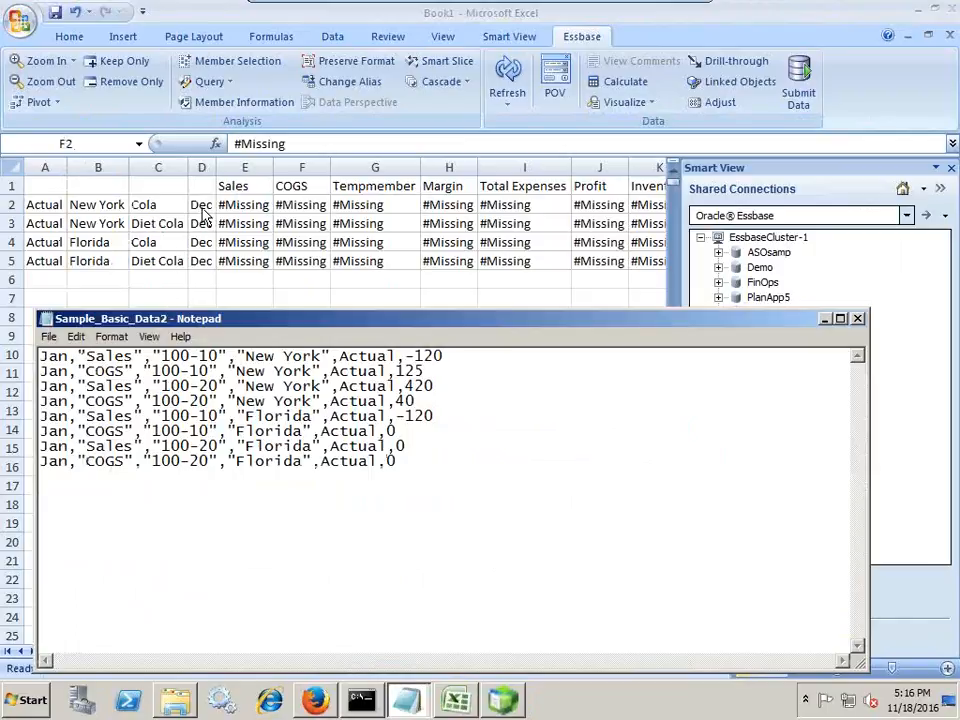
pyautogui.moveTo(270, 293)
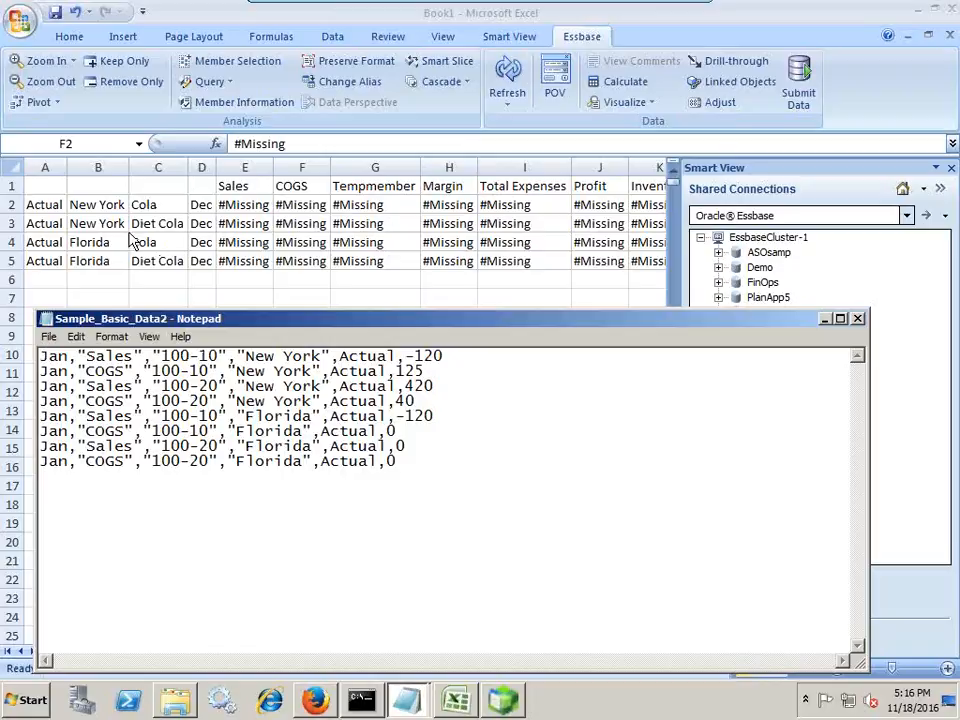
pyautogui.moveTo(100, 295)
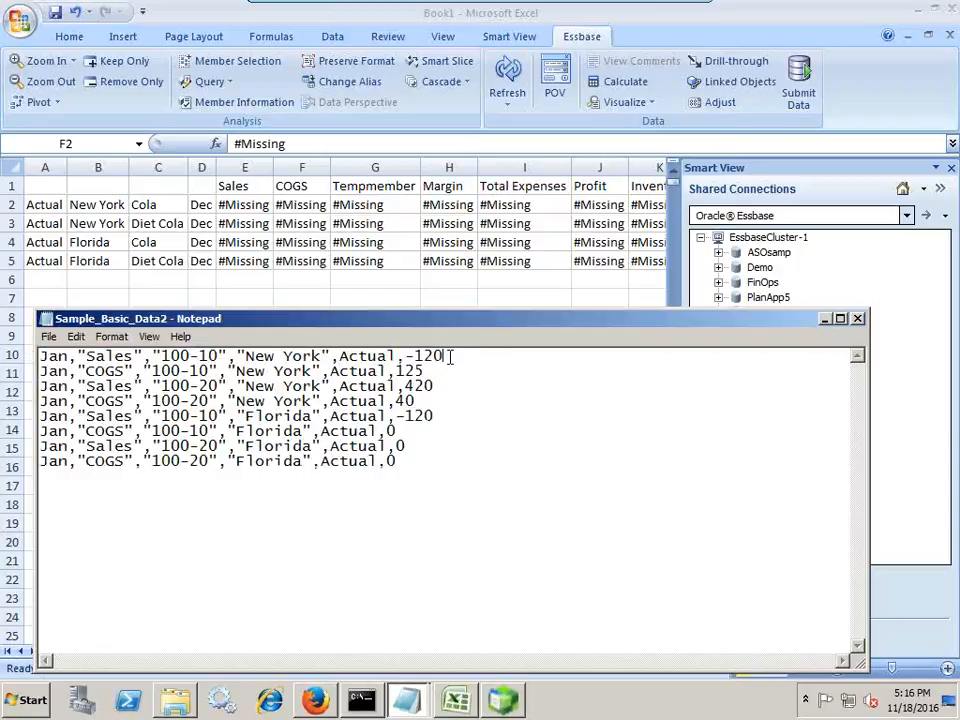
# Highlight the -120 Sales amount in Sample_Basic_Data2, then return to Data Management
pyautogui.doubleClick(425, 356)
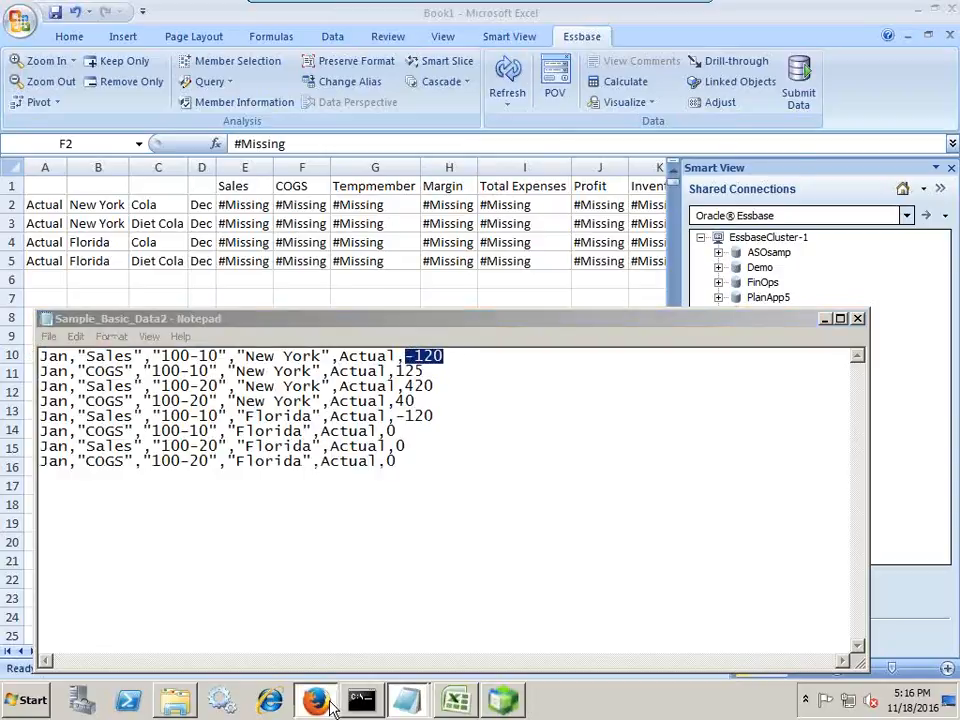
pyautogui.click(315, 699)
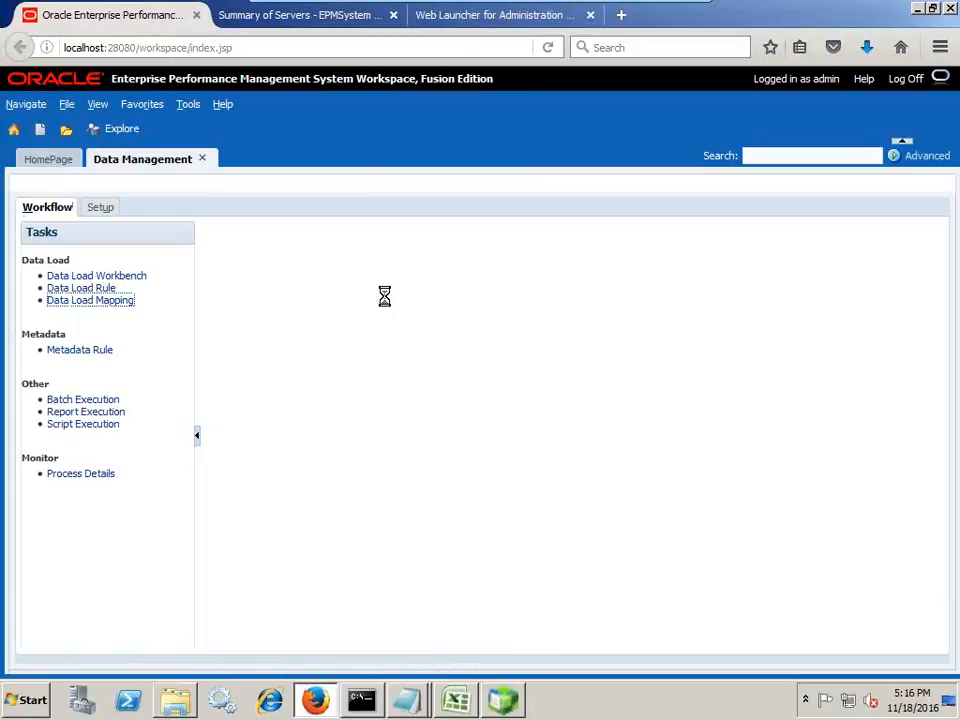
# Show the Measures dimension mappings, select the AllMeasures #SCRIPT target, and open its script
pyautogui.click(90, 300)
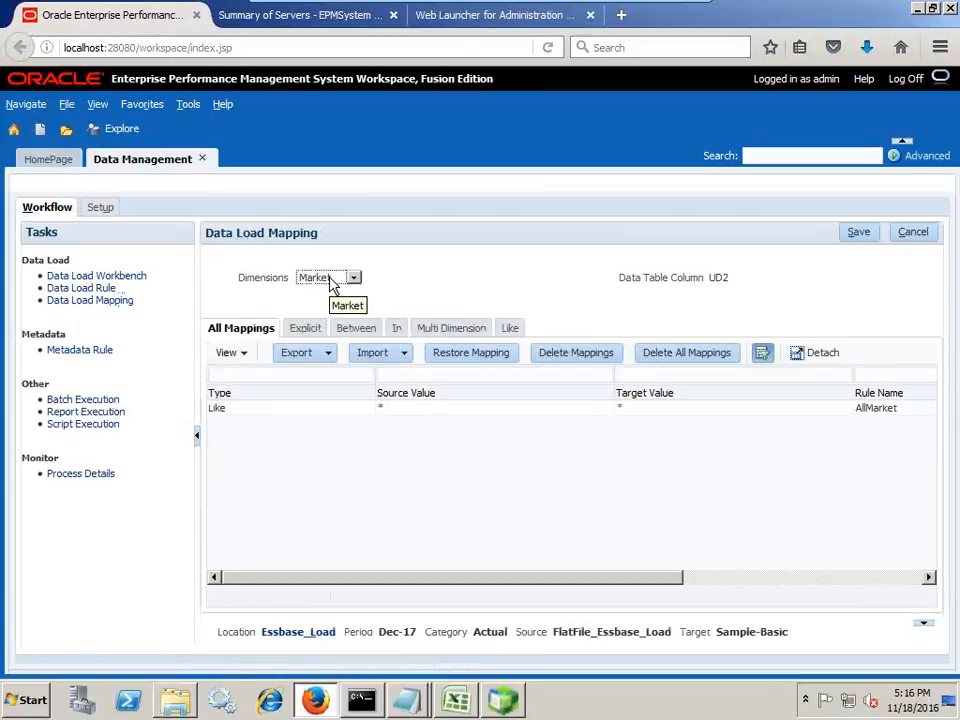
pyautogui.click(501, 328)
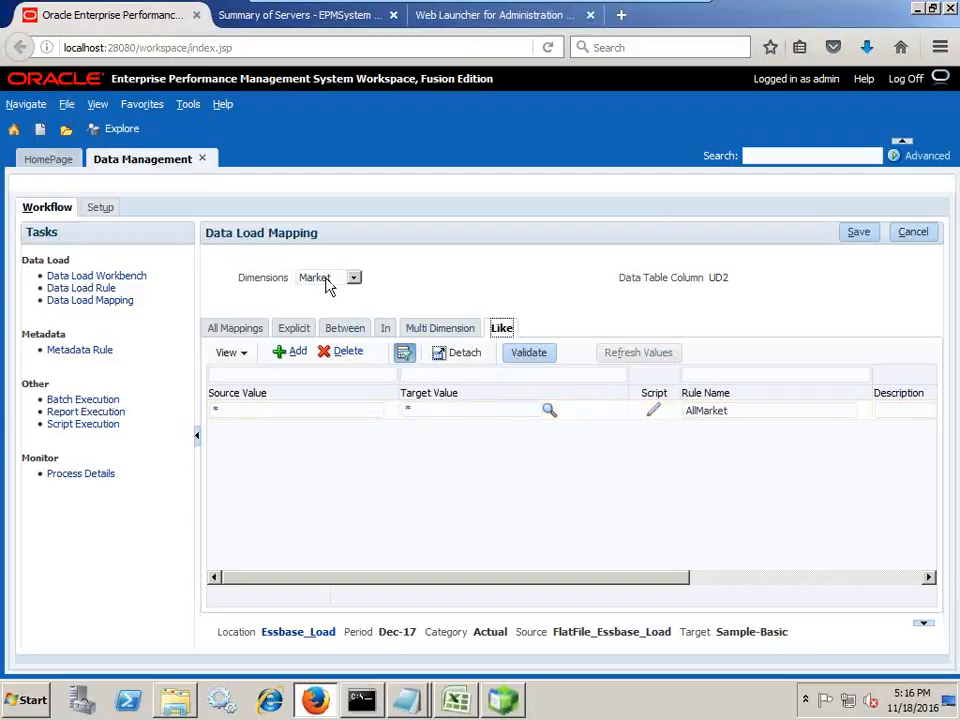
pyautogui.click(353, 277)
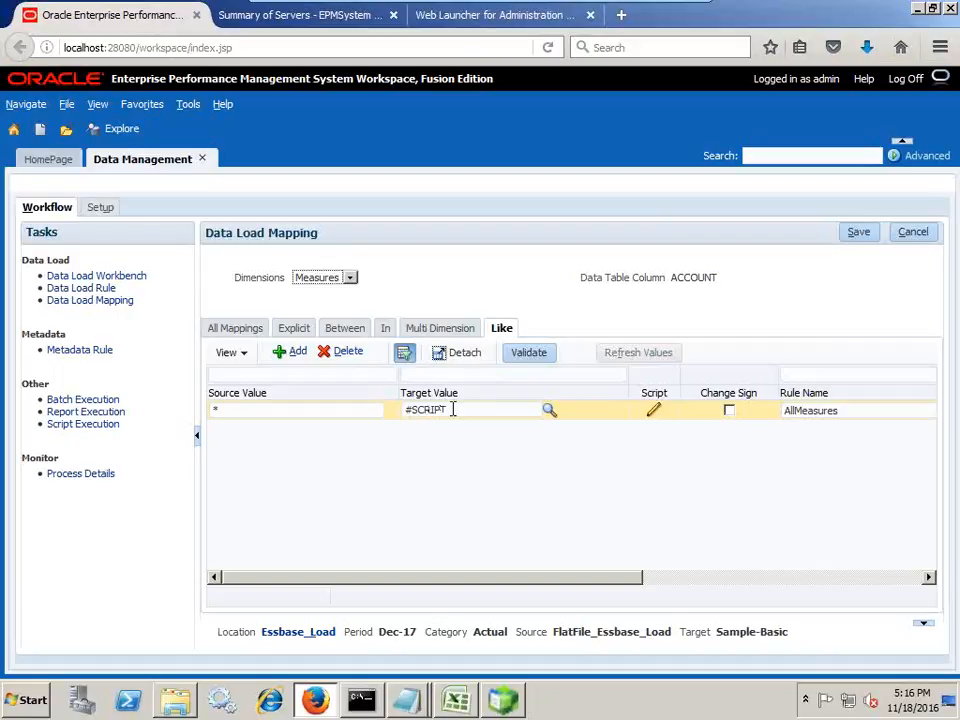
pyautogui.click(425, 410)
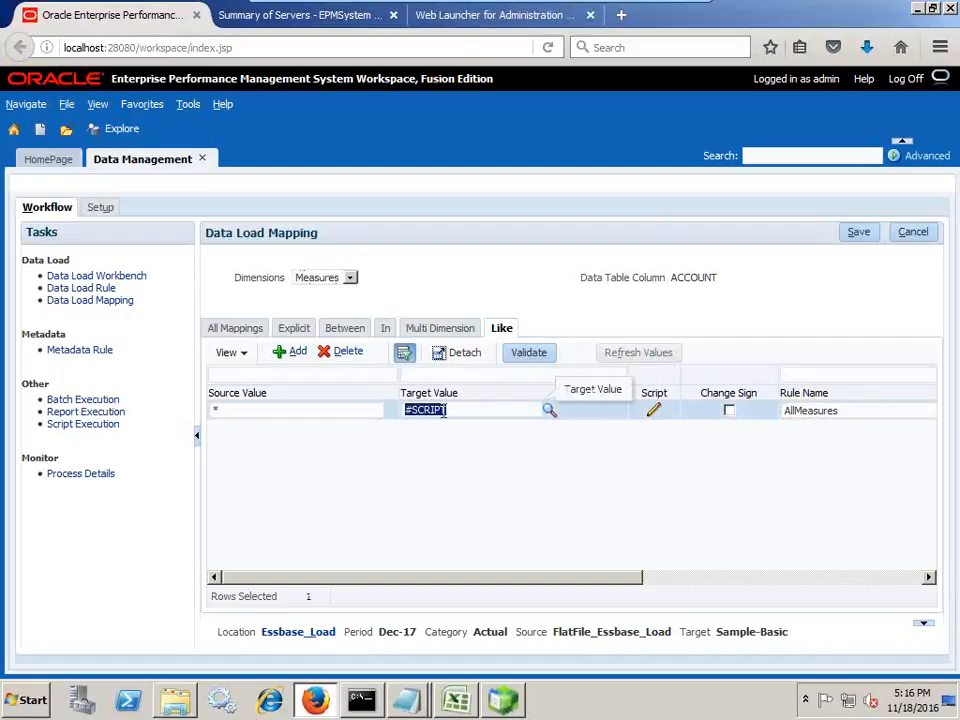
pyautogui.click(459, 409)
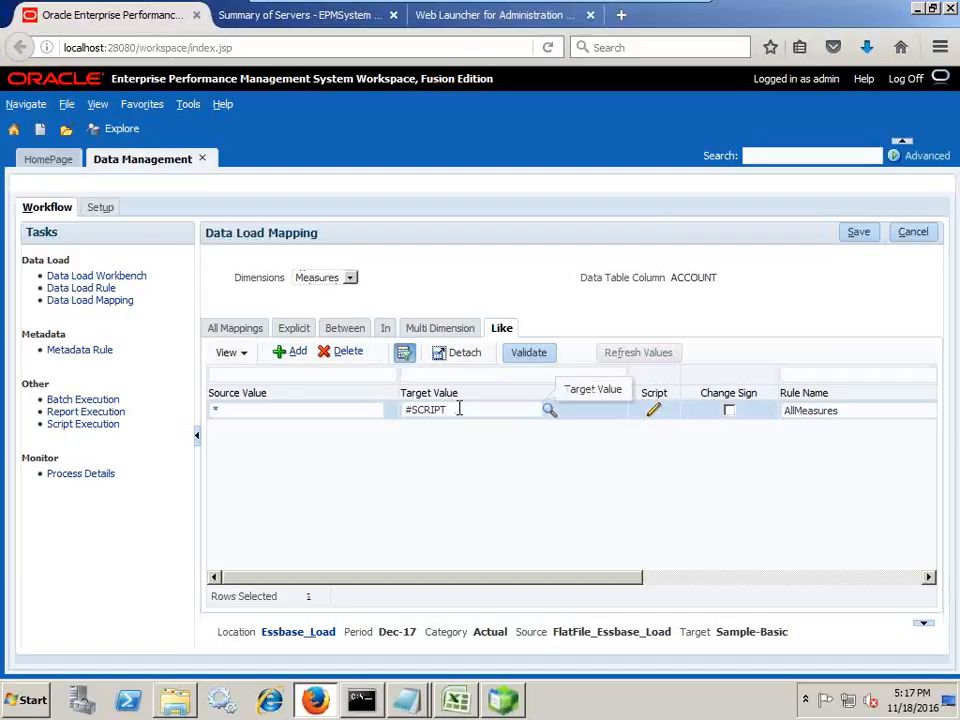
pyautogui.moveTo(654, 410)
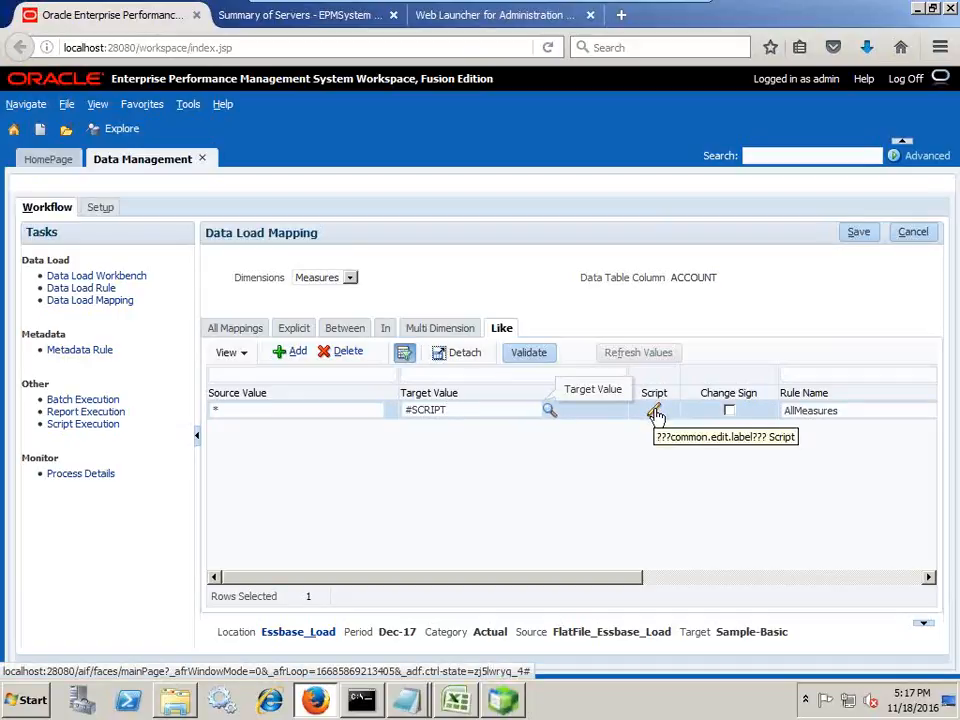
pyautogui.click(655, 410)
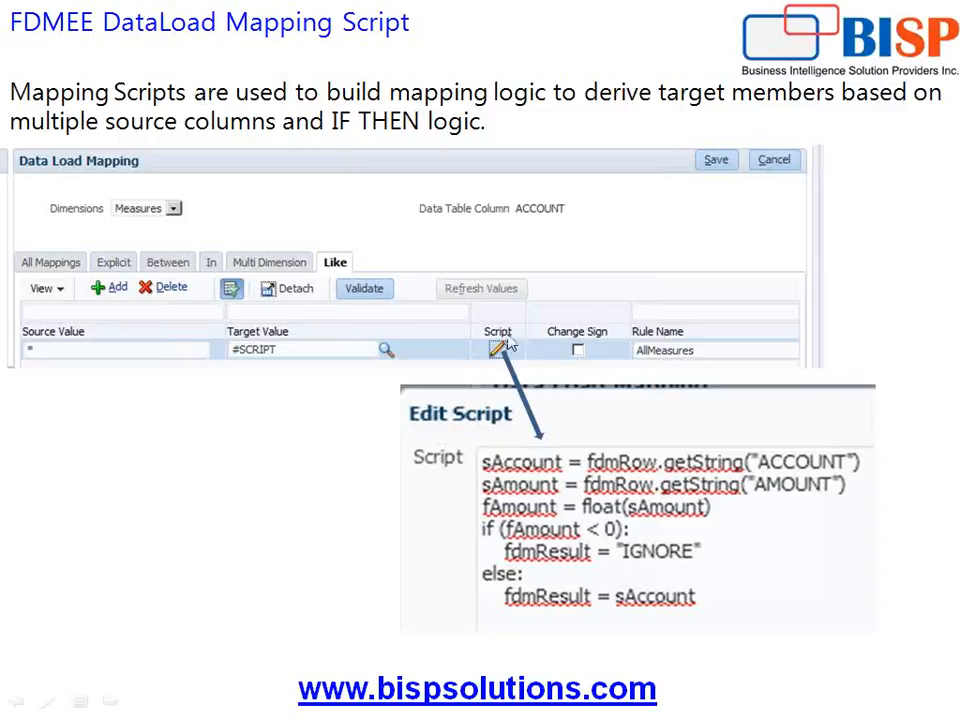
pyautogui.moveTo(632, 540)
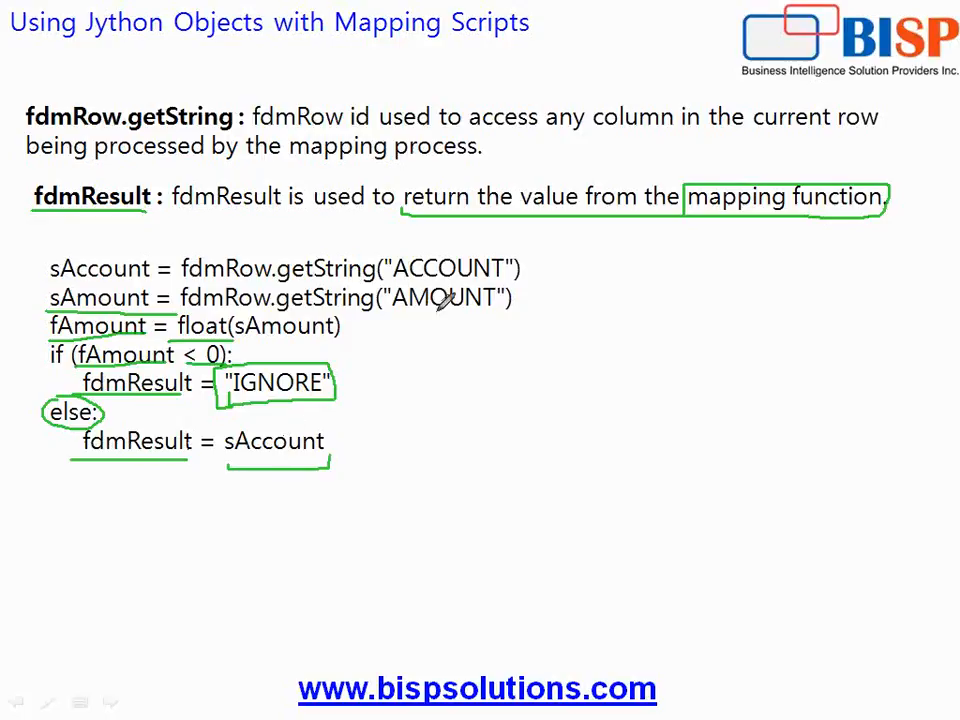
pyautogui.moveTo(680, 365)
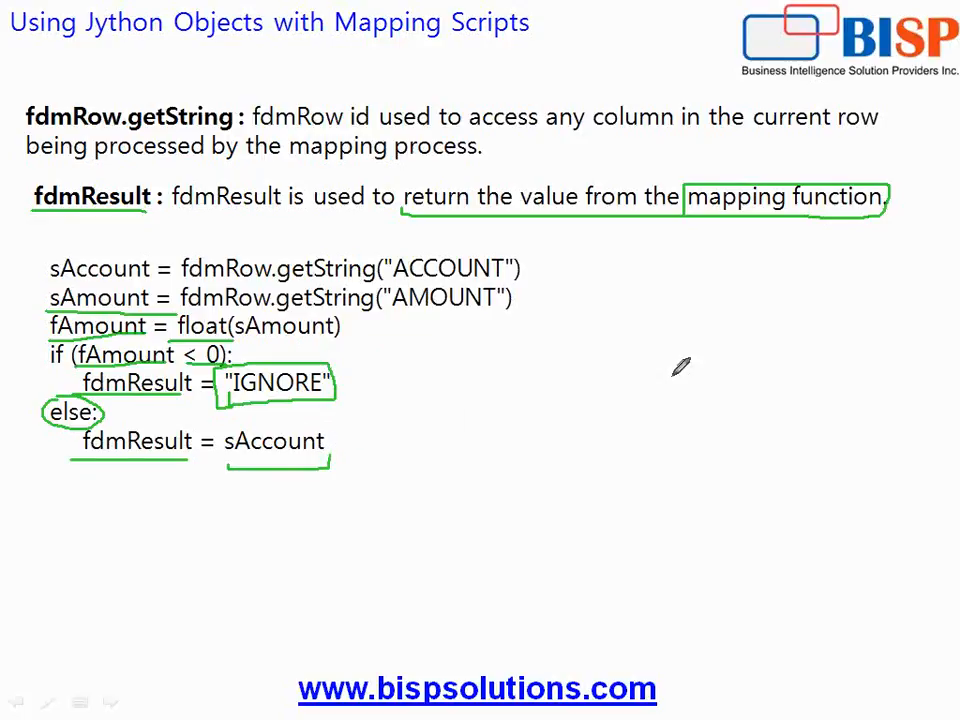
# Return to Data Management to view the live Measures mapping script
pyautogui.click(22, 699)
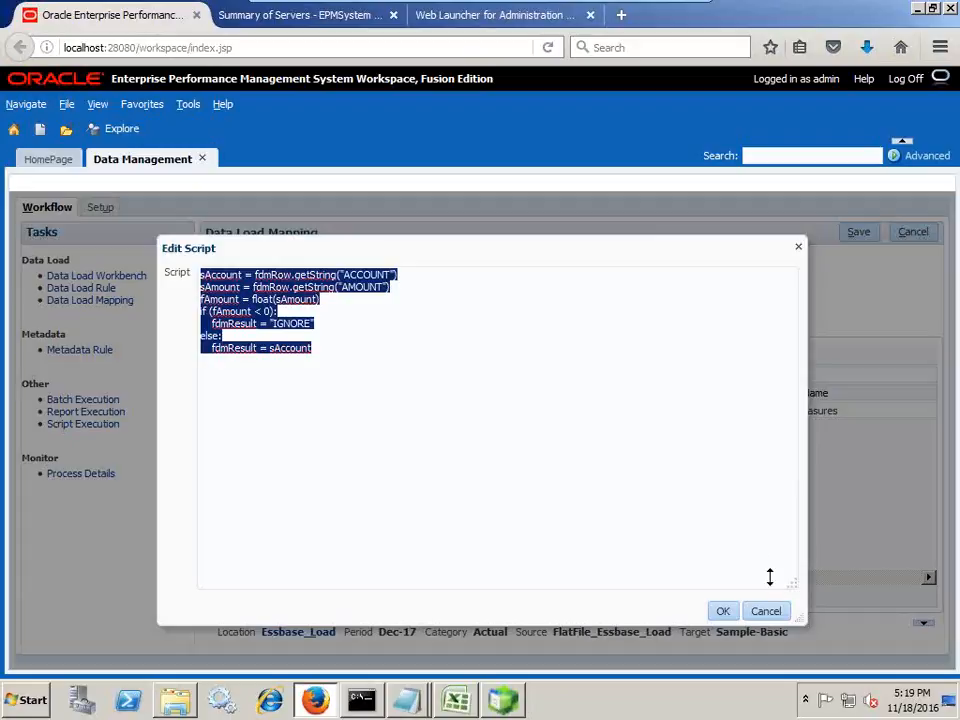
# Accept the script that ignores negative amounts and move on to the Data Load Rule page
pyautogui.click(723, 611)
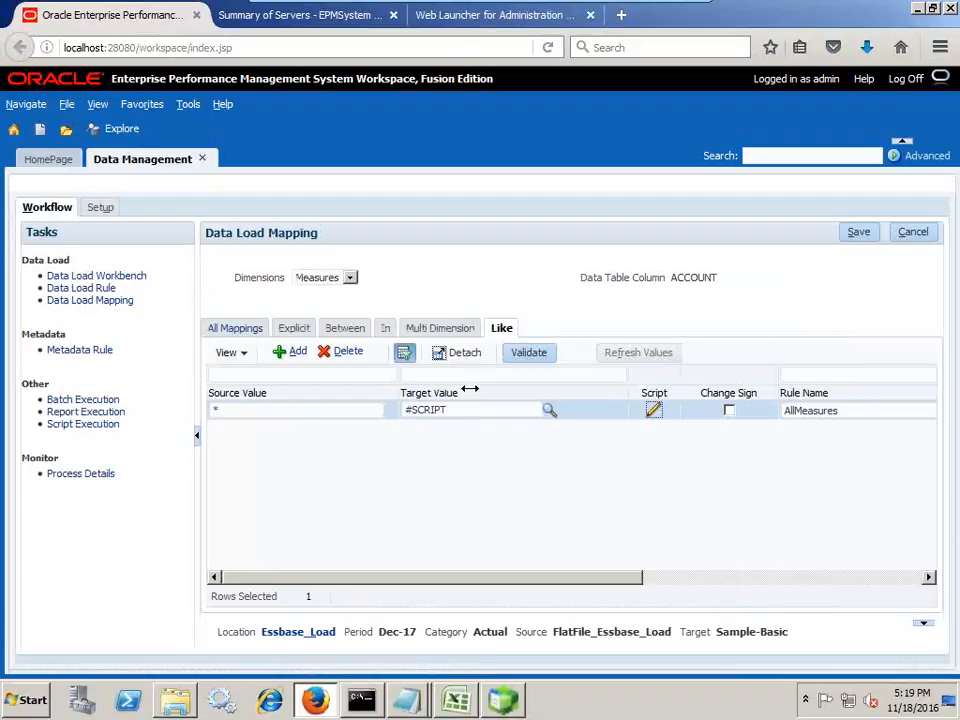
pyautogui.click(81, 288)
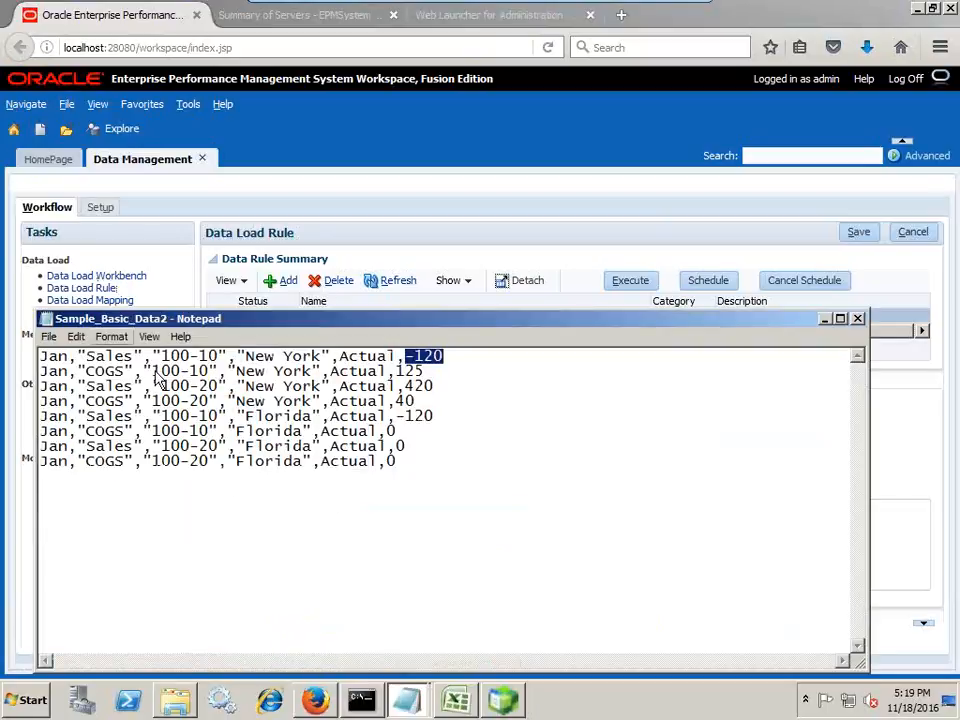
pyautogui.moveTo(487, 313)
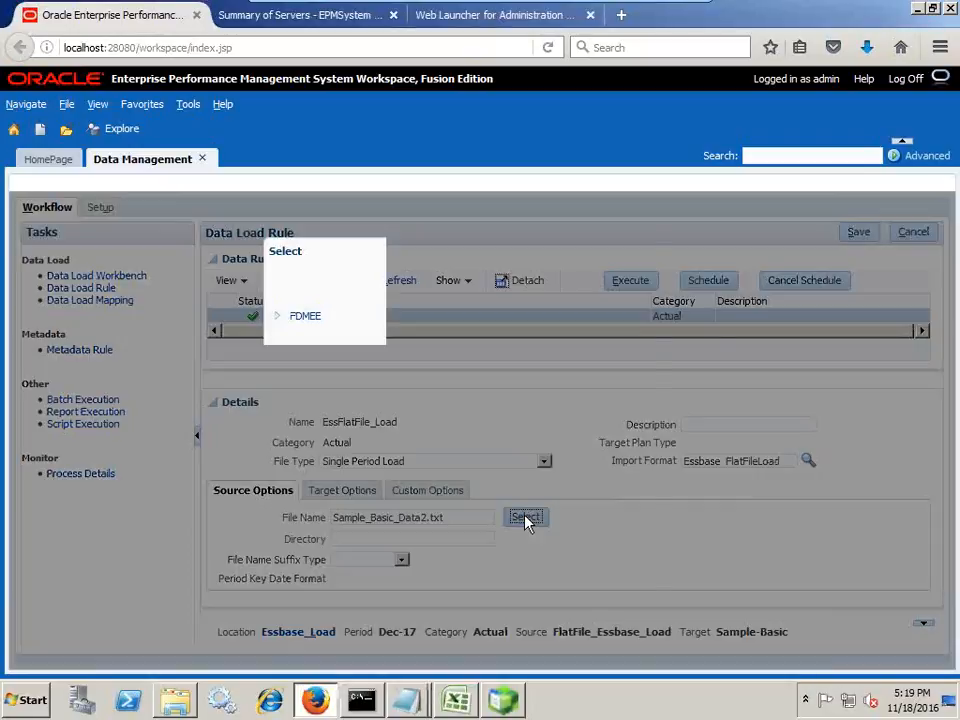
# Open the EssFlatFile_Load rule's data file list and begin uploading a file
pyautogui.click(526, 517)
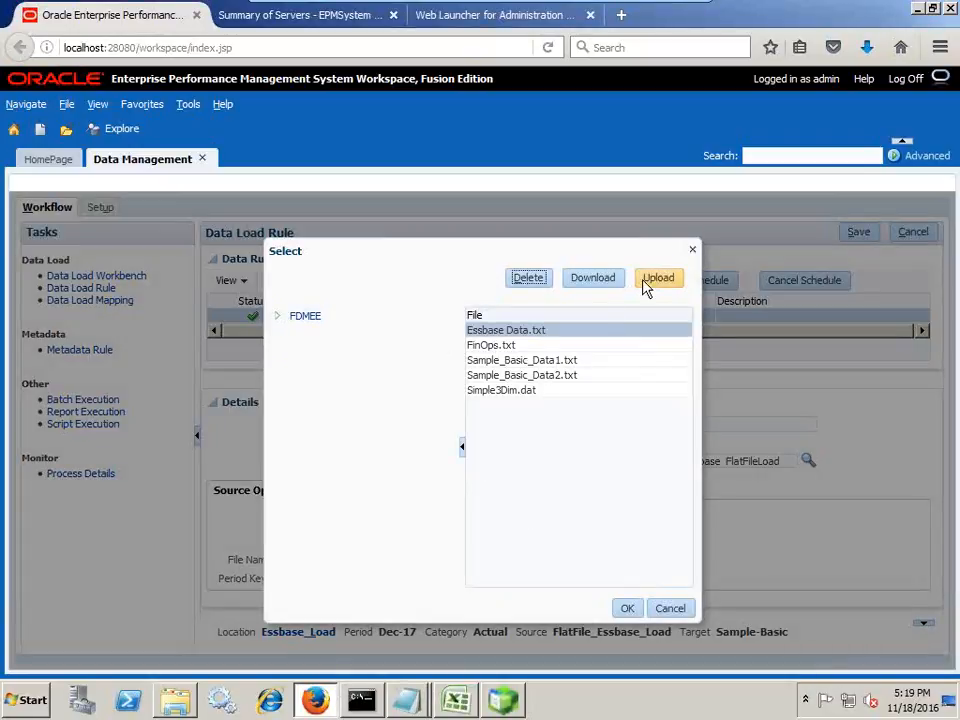
pyautogui.click(658, 278)
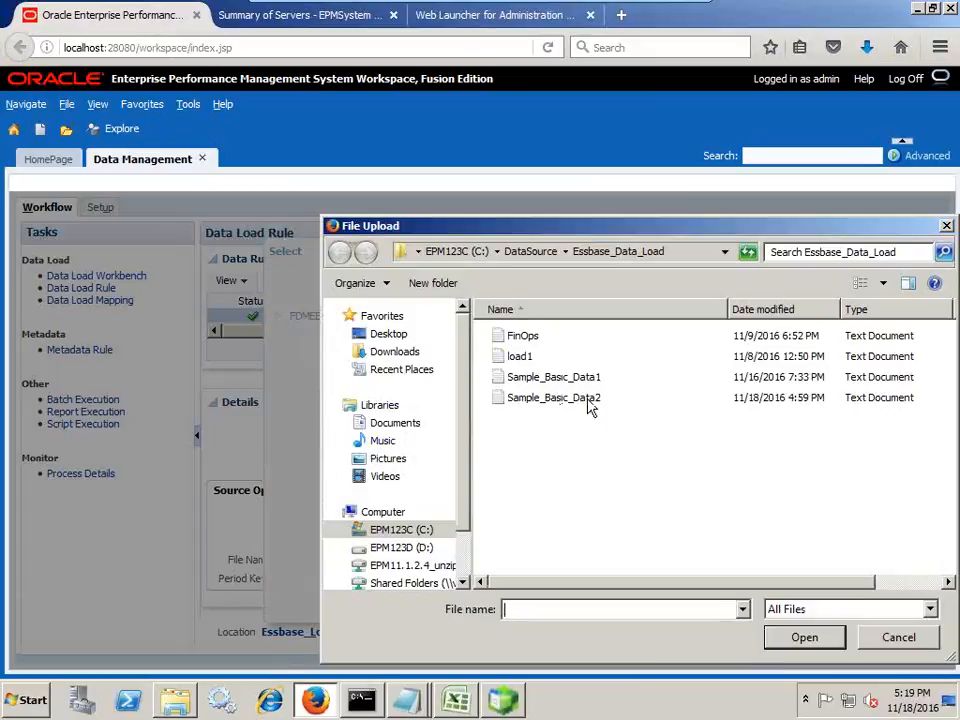
# Cancel the upload and file picker, keeping Sample_Basic_Data2.txt as the rule's file
pyautogui.click(897, 637)
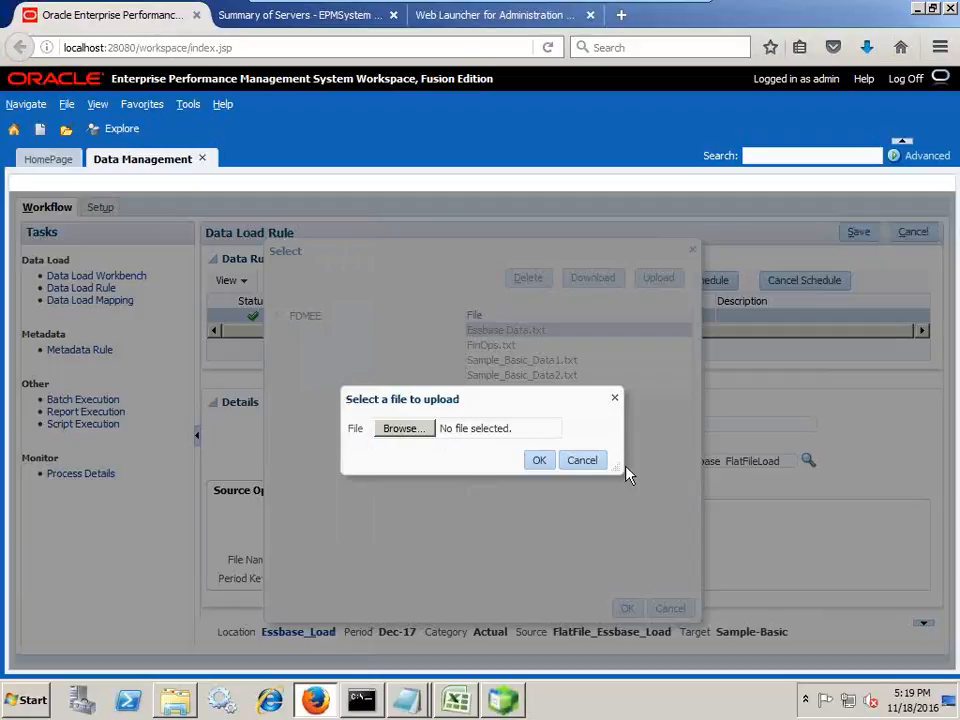
pyautogui.click(582, 459)
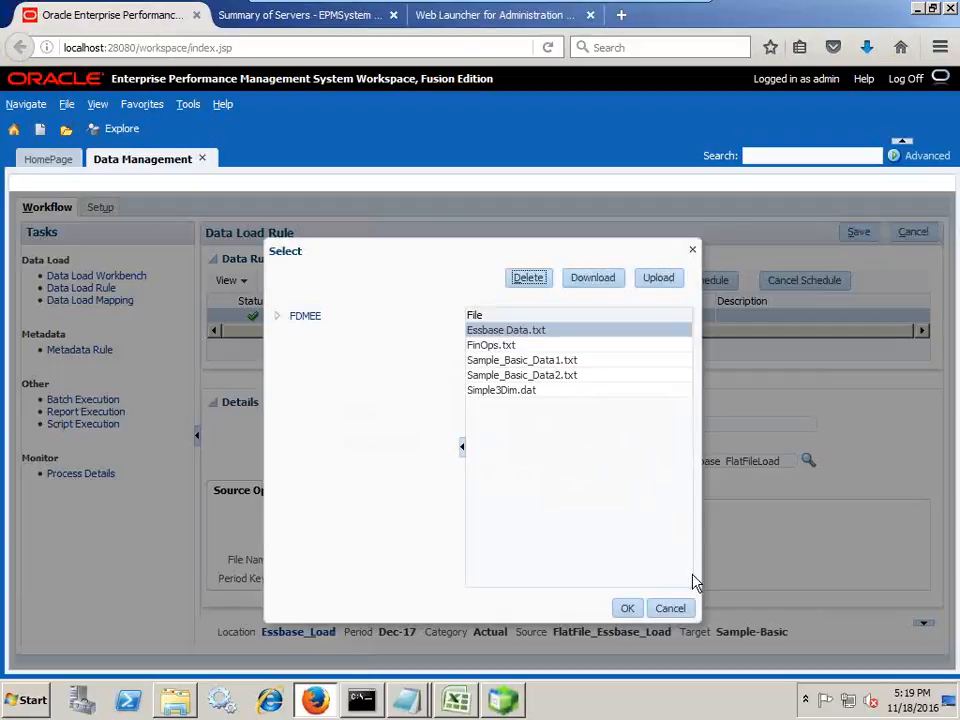
pyautogui.click(627, 608)
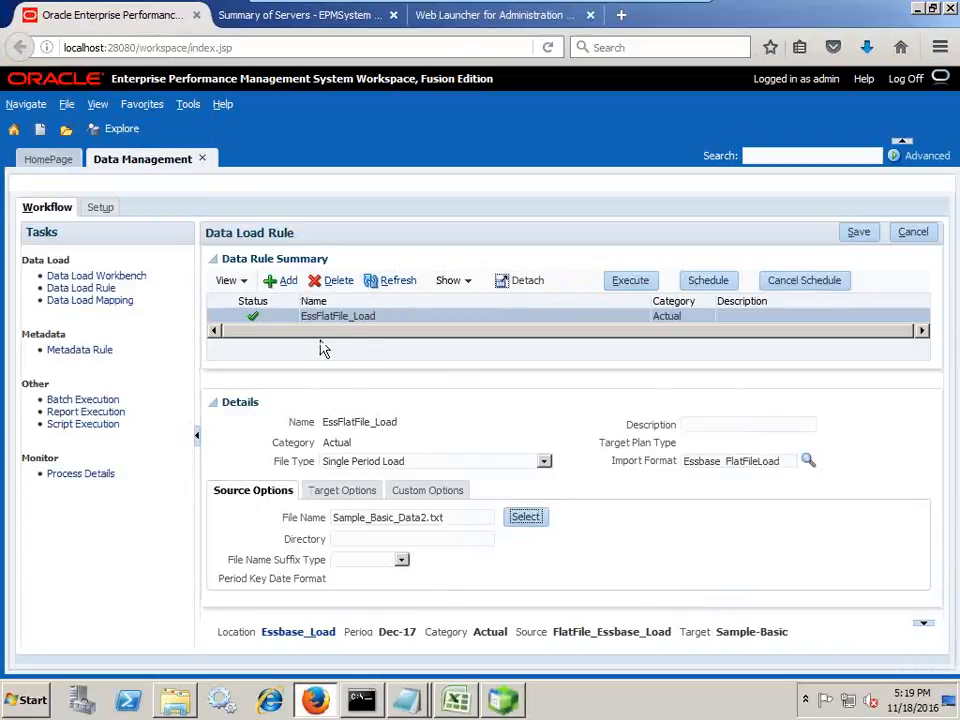
pyautogui.moveTo(360, 340)
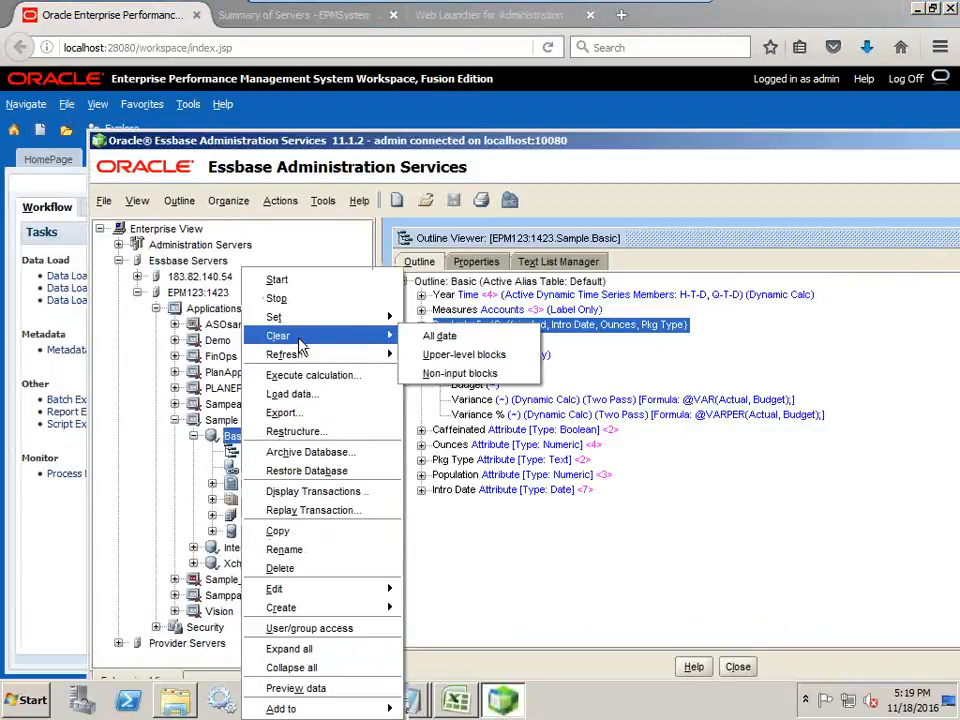
# Clear all data from Sample.Basic and acknowledge the successful clear message
pyautogui.click(439, 335)
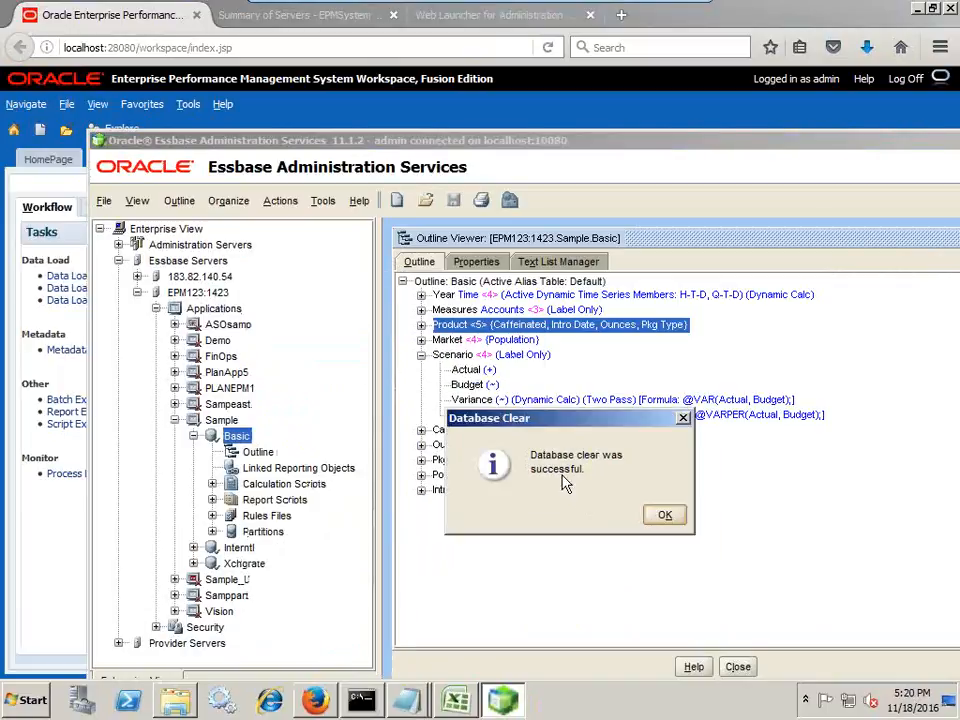
pyautogui.click(664, 514)
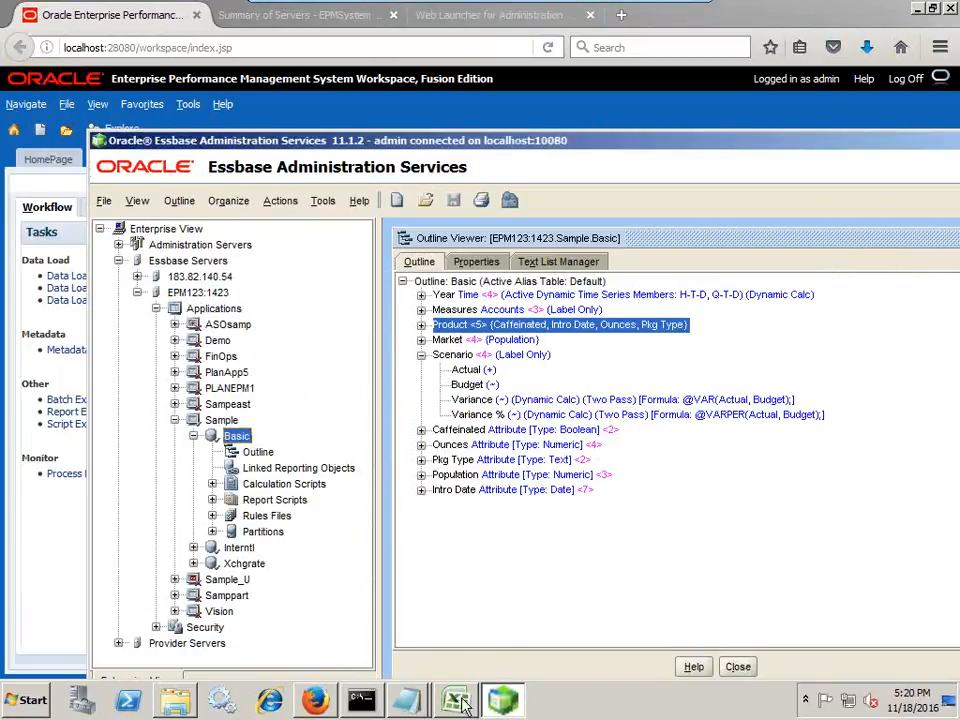
# Refresh the Excel Smart View grid, confirming all Actual December rows still show #Missing
pyautogui.click(455, 699)
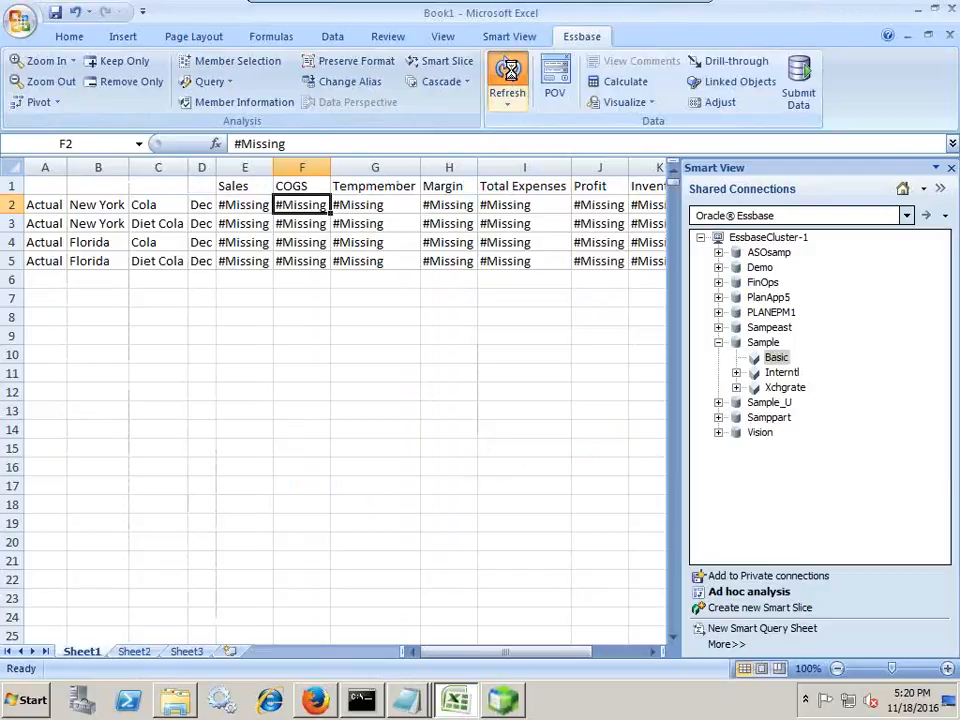
pyautogui.click(507, 80)
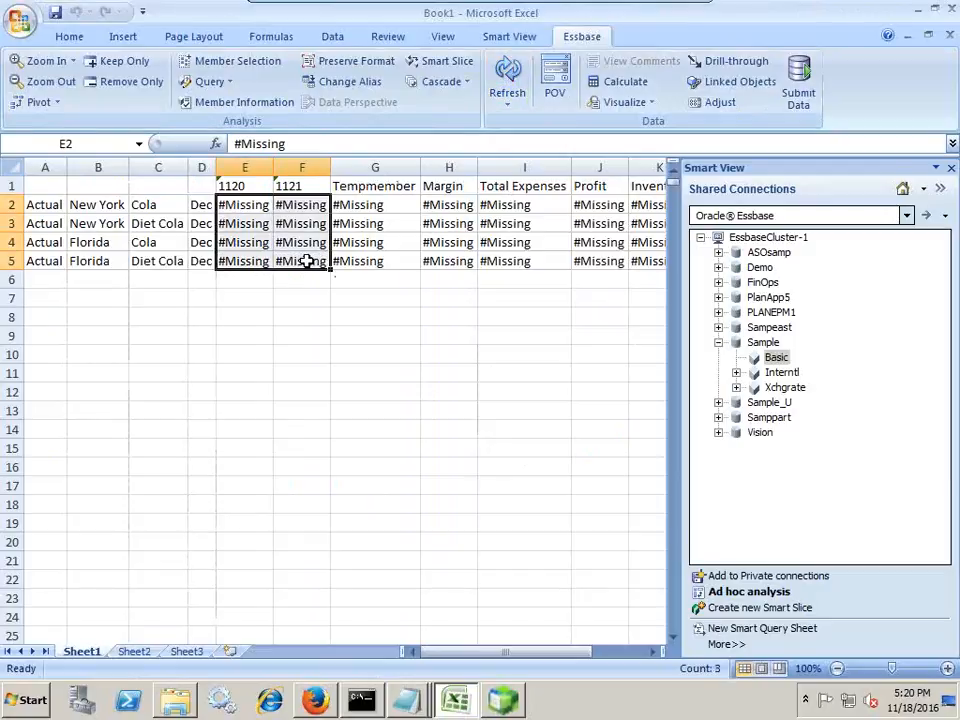
pyautogui.moveTo(408, 695)
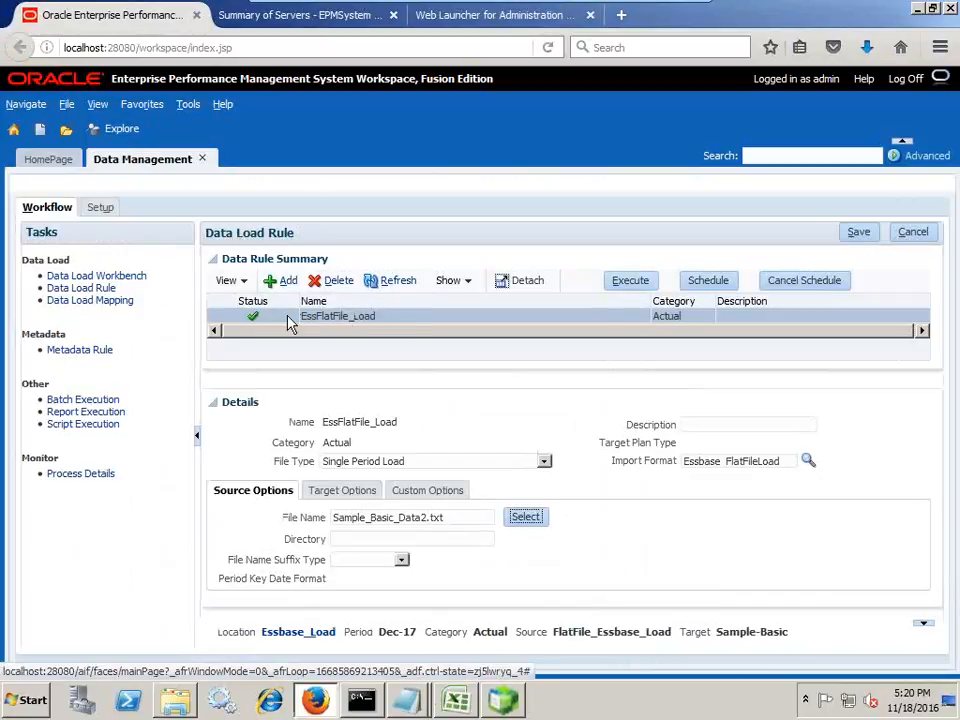
pyautogui.moveTo(358, 328)
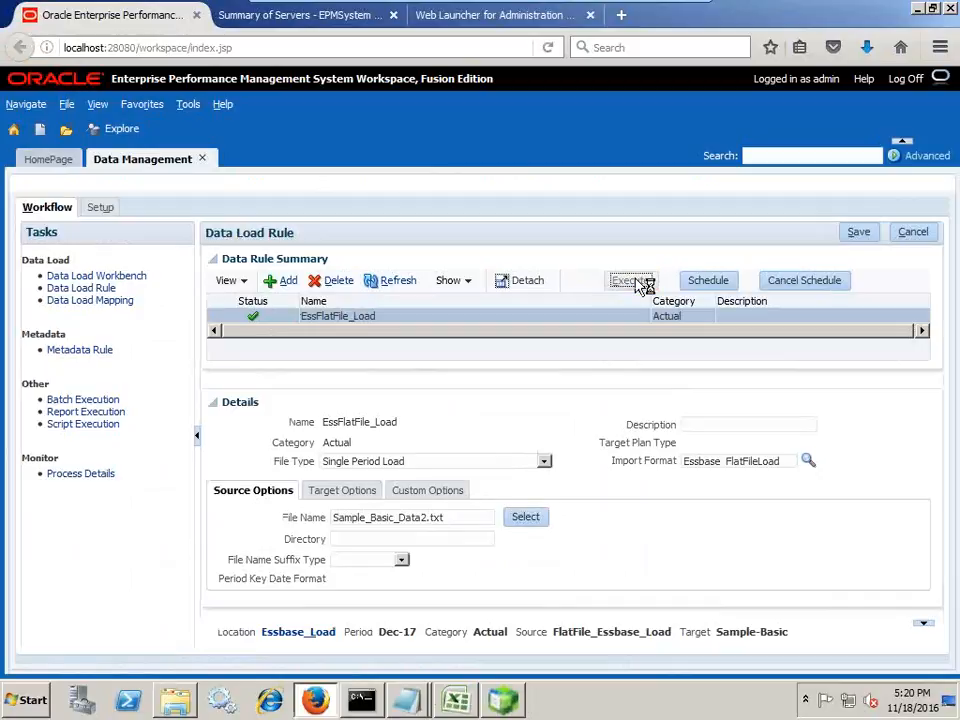
# Run the EssFlatFile_Load rule with export to target and acknowledge the submission notice
pyautogui.click(631, 280)
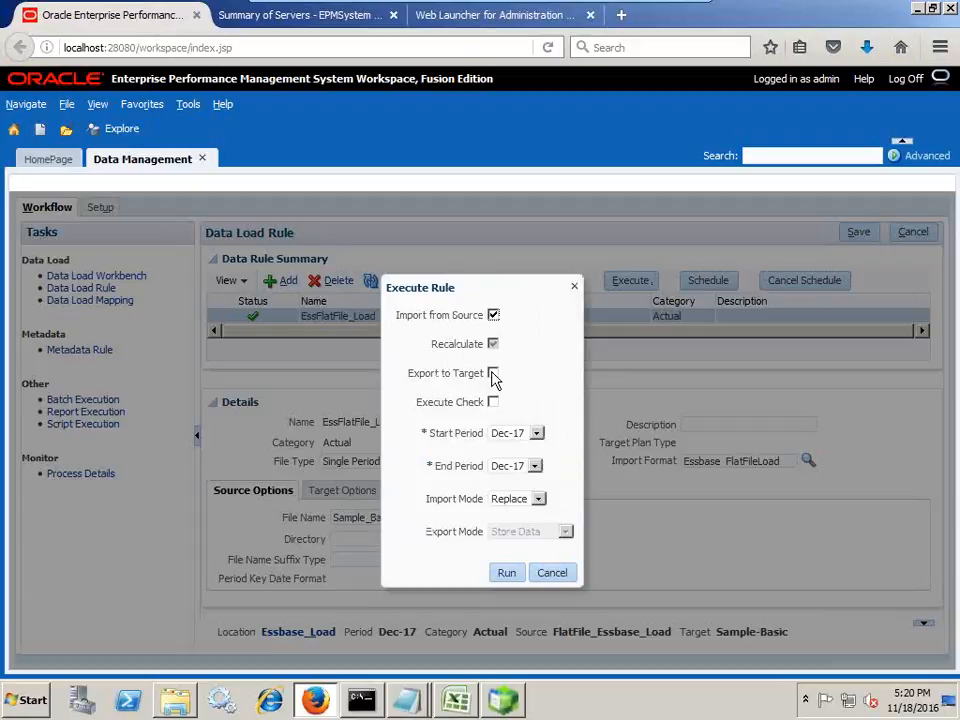
pyautogui.click(492, 372)
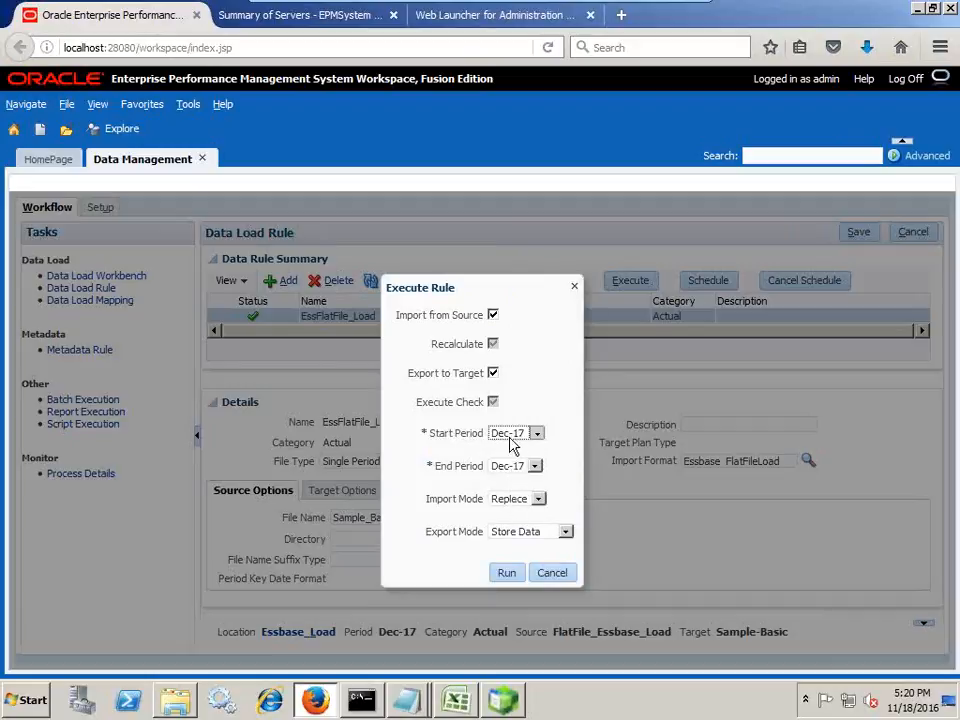
pyautogui.moveTo(506, 568)
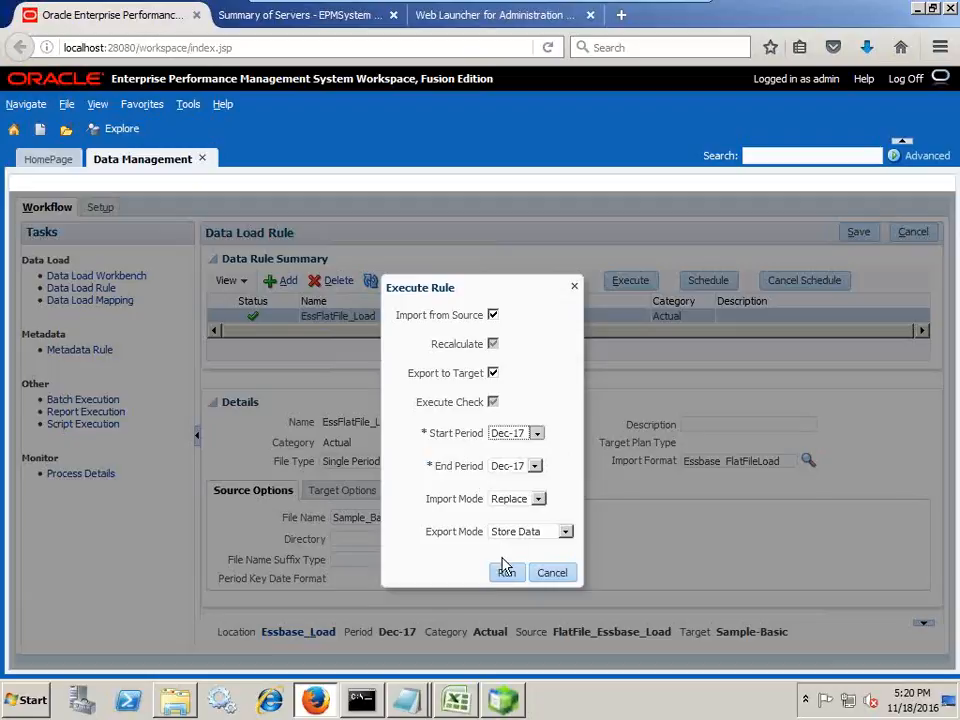
pyautogui.click(506, 572)
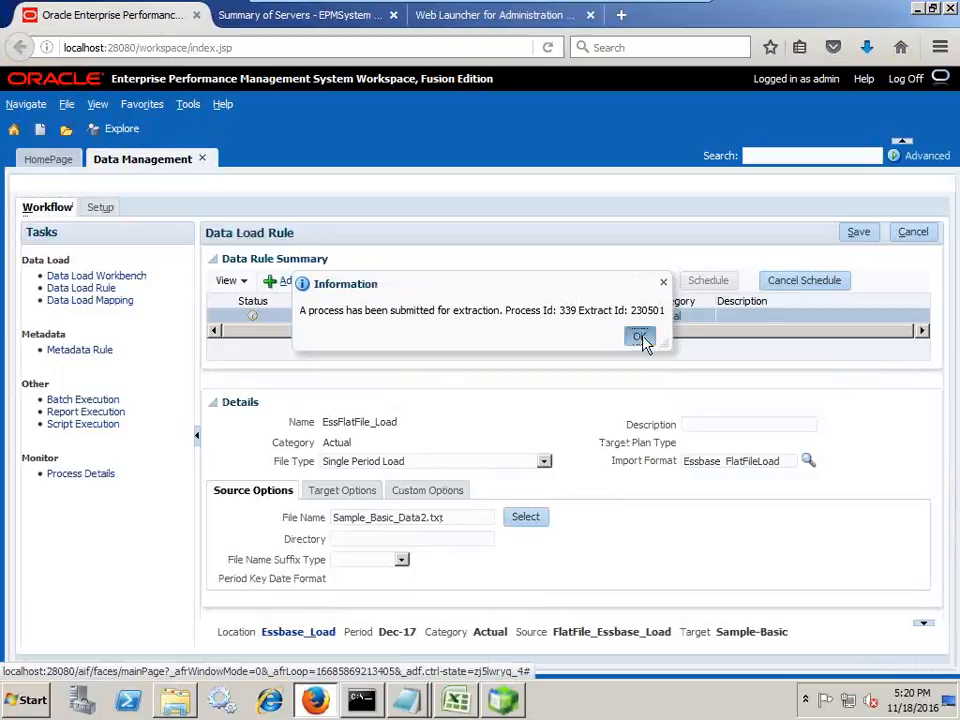
pyautogui.click(640, 337)
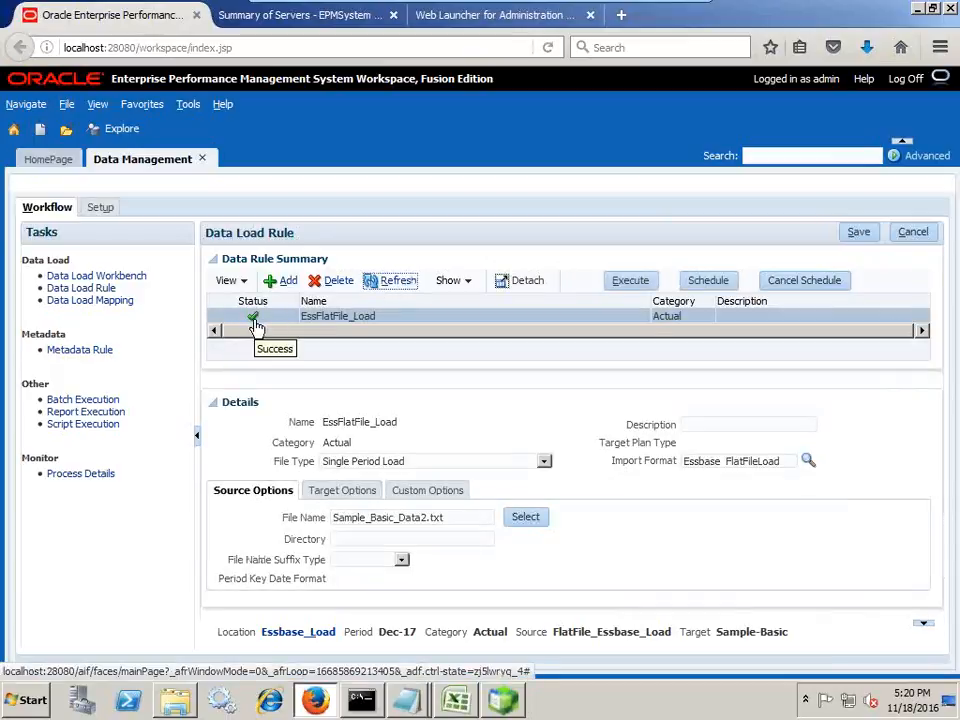
pyautogui.moveTo(164, 295)
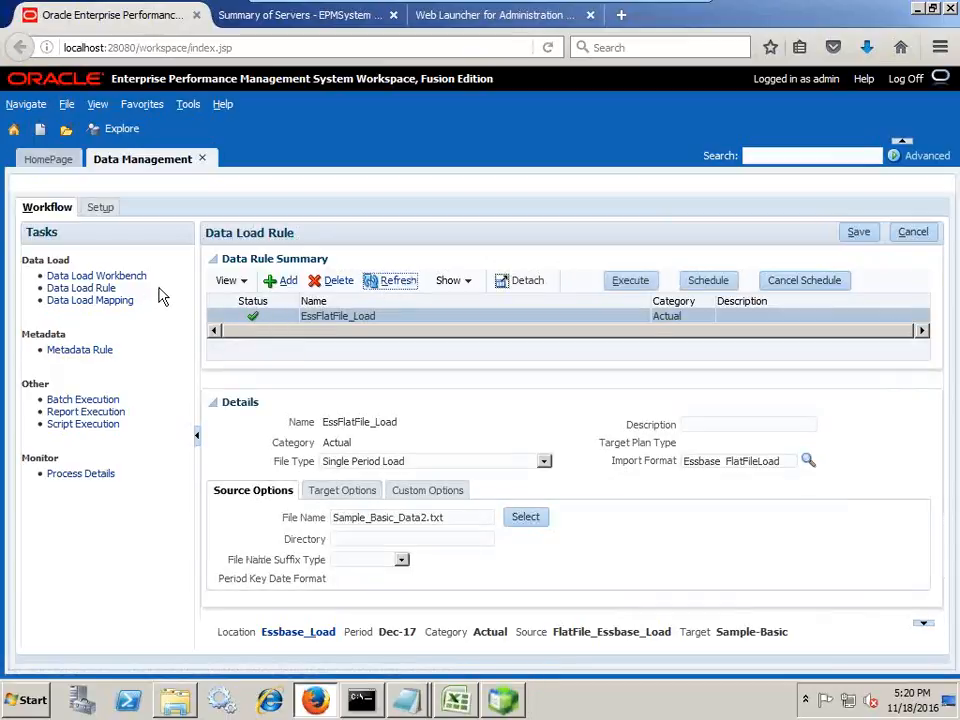
# Compare the five workbench rows with Sample_Basic_Data2, then scroll right to the Amount columns
pyautogui.click(96, 275)
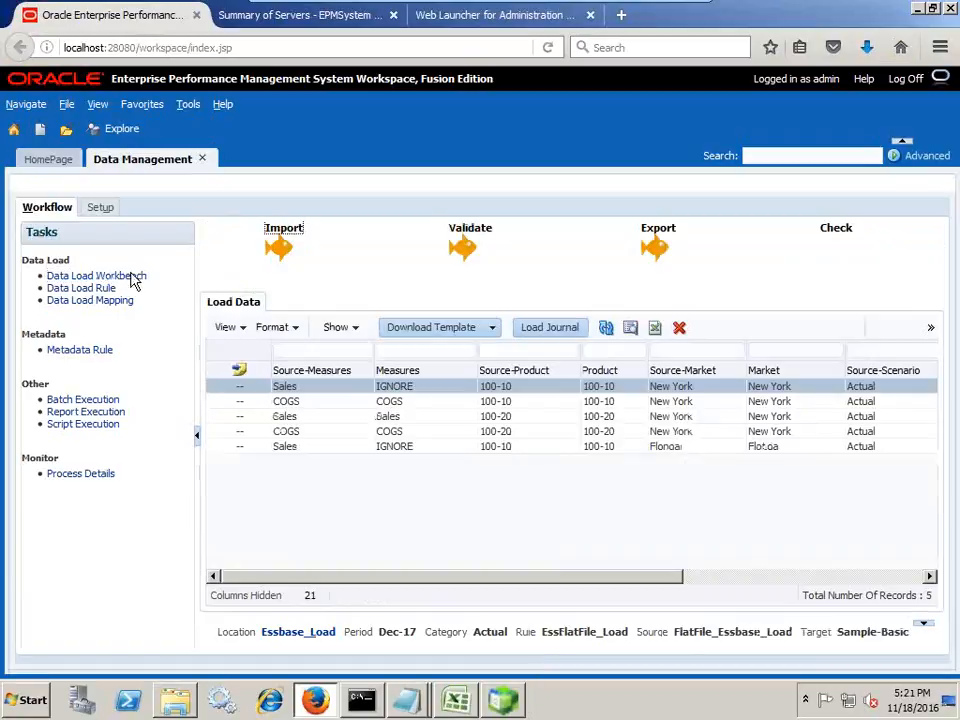
pyautogui.moveTo(472, 490)
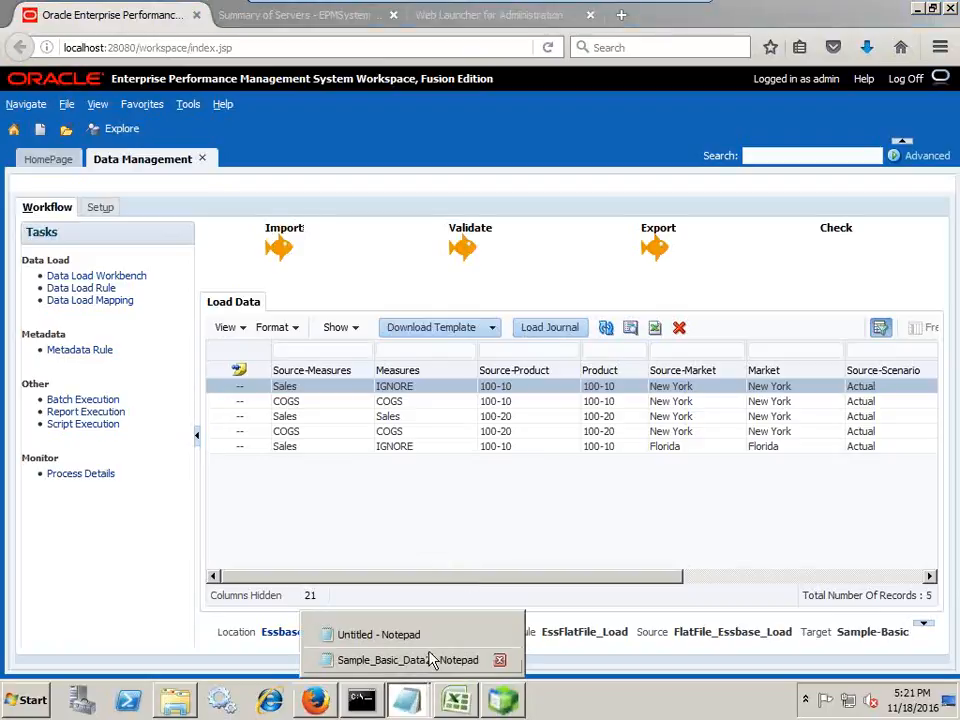
pyautogui.click(408, 659)
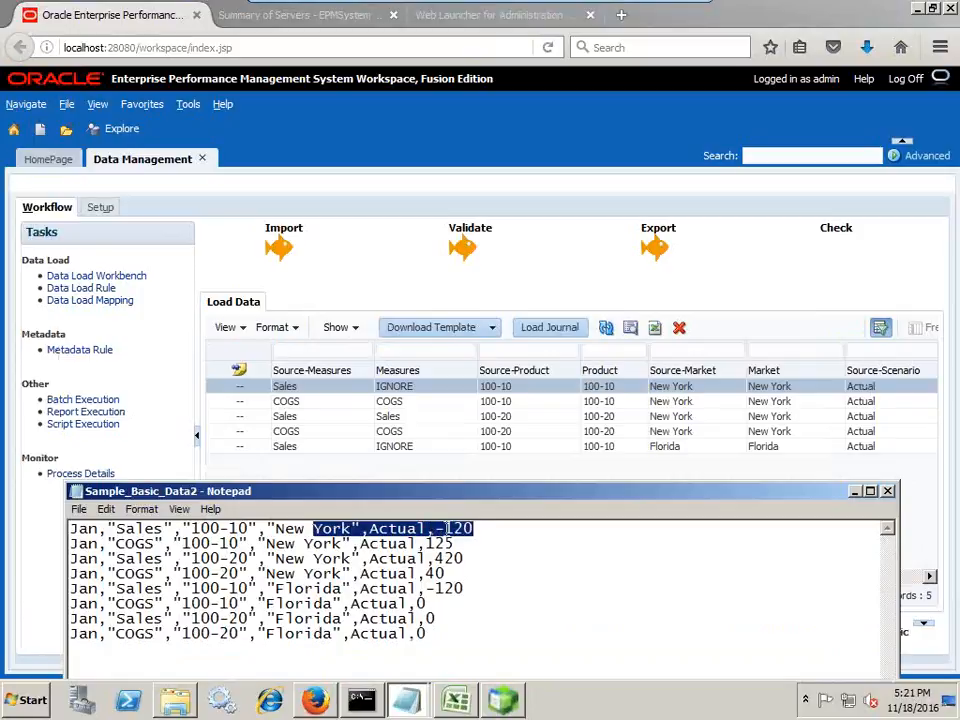
pyautogui.click(465, 547)
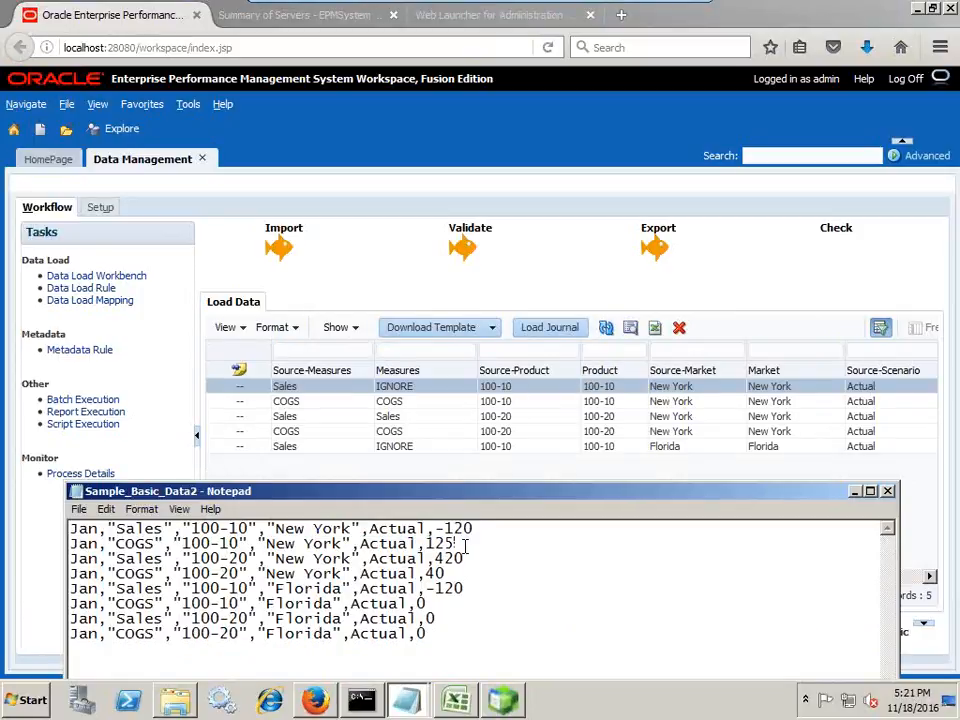
pyautogui.click(395, 446)
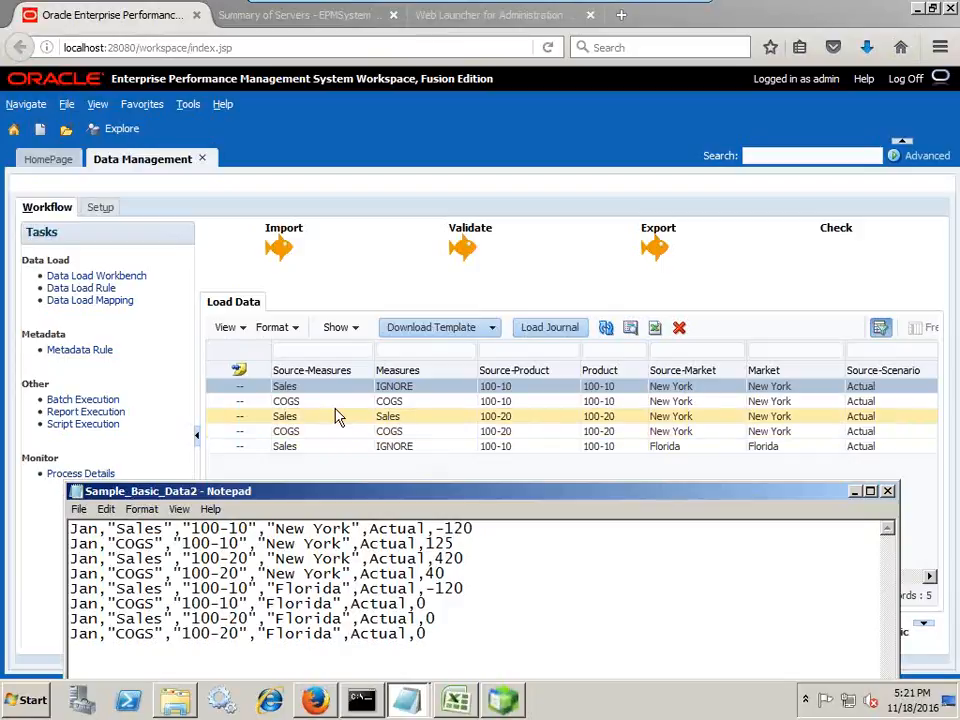
pyautogui.click(398, 370)
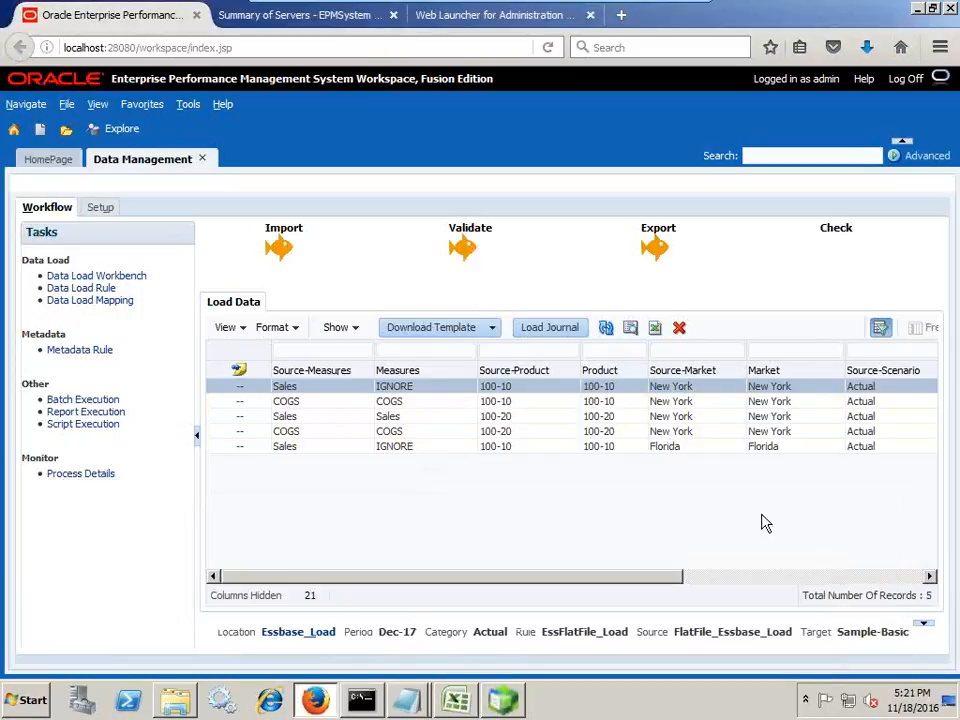
pyautogui.hscroll(3)
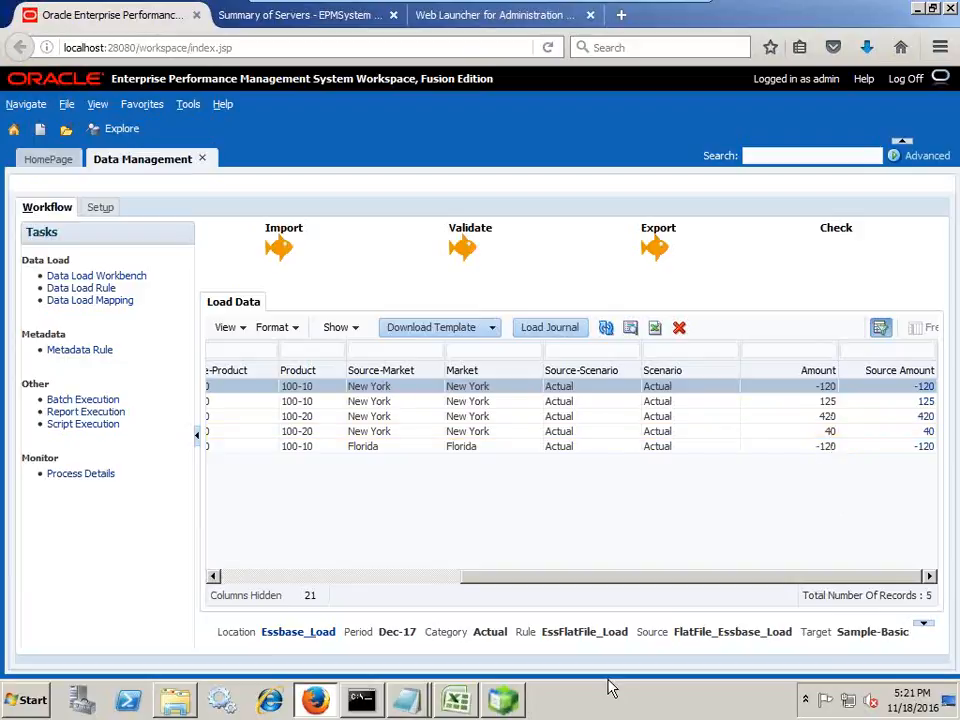
# Refresh the Excel grid, showing New York values 125, 420, 40 and Florida #Missing
pyautogui.click(455, 699)
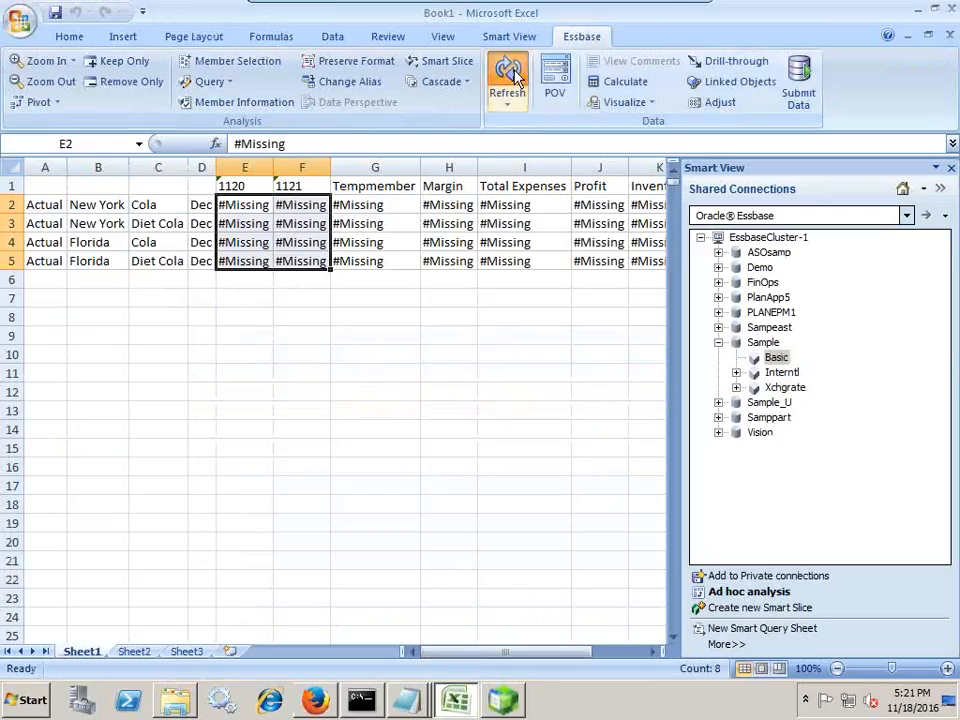
pyautogui.click(507, 75)
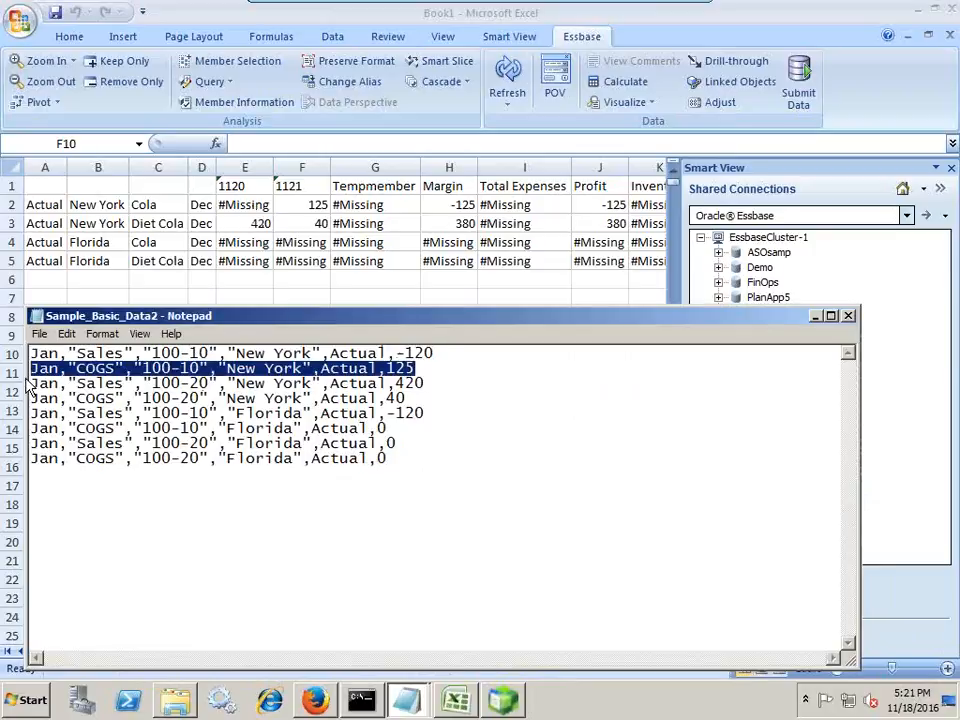
pyautogui.click(200, 368)
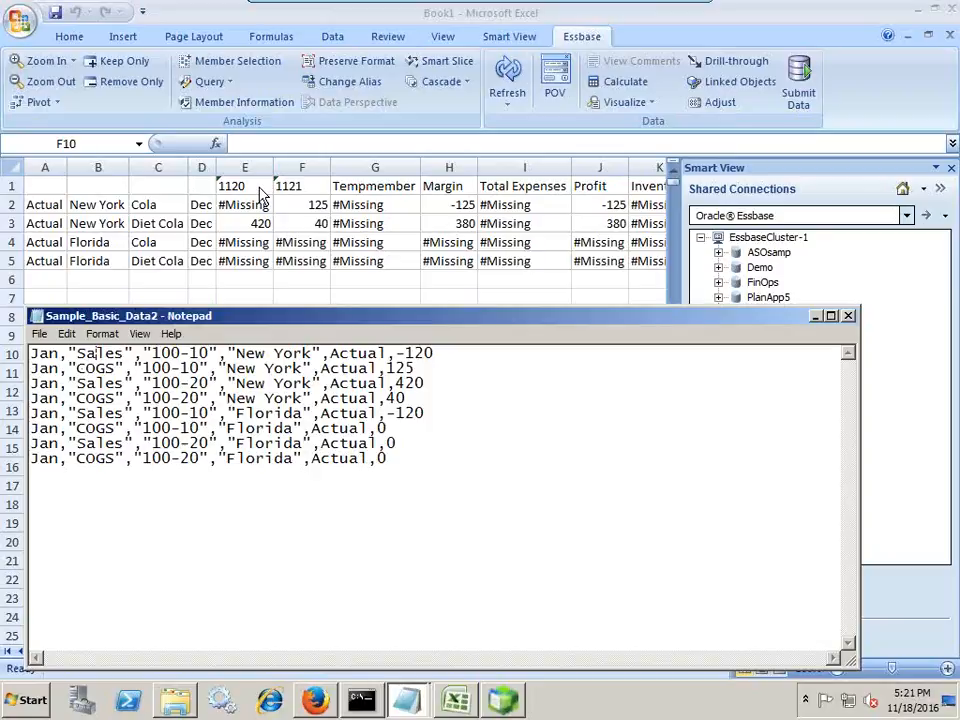
pyautogui.moveTo(290, 197)
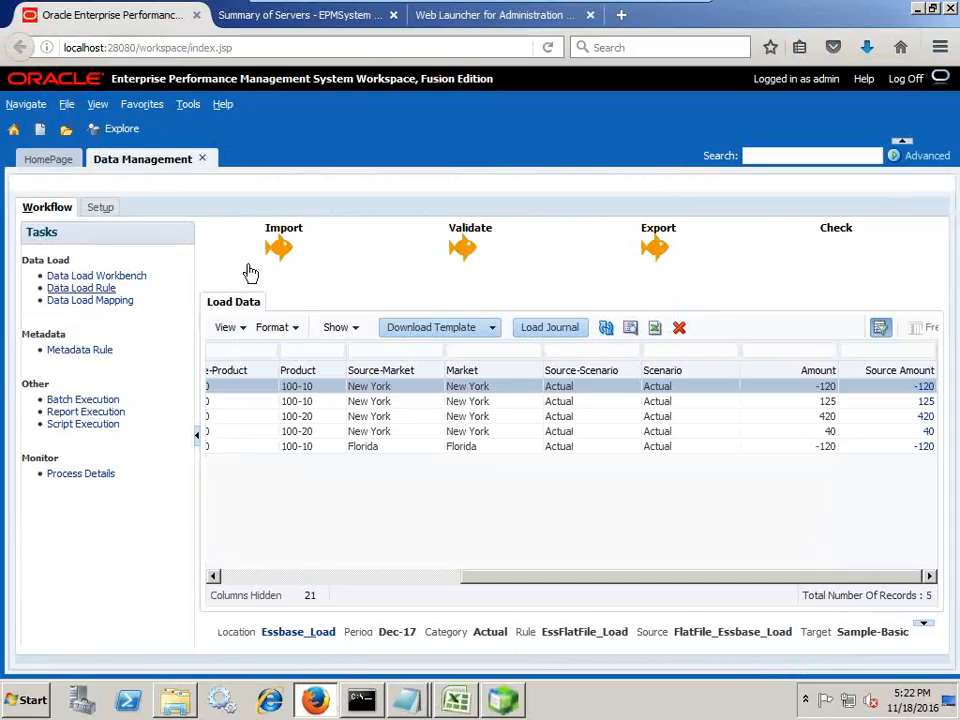
# Open Process Details for the successful process 339 run and show its log
pyautogui.click(81, 288)
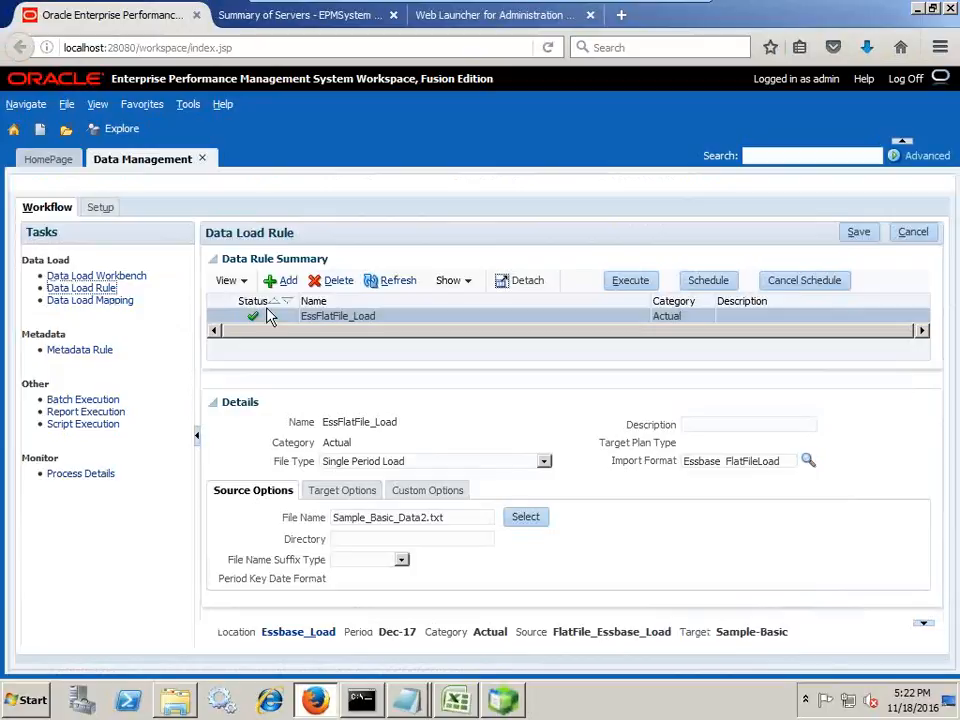
pyautogui.moveTo(262, 323)
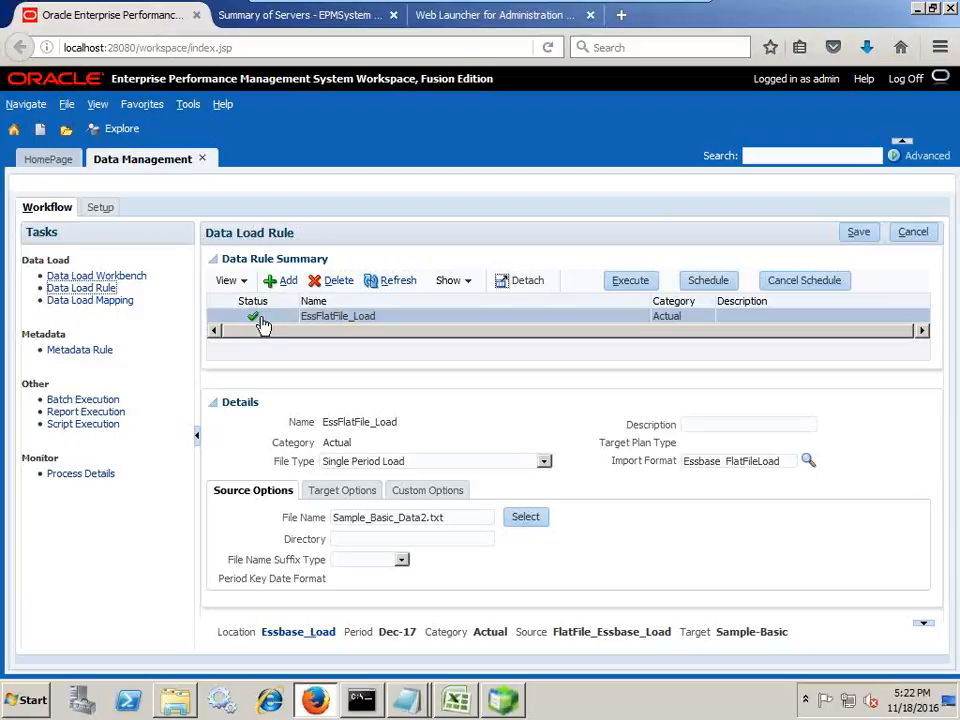
pyautogui.click(80, 473)
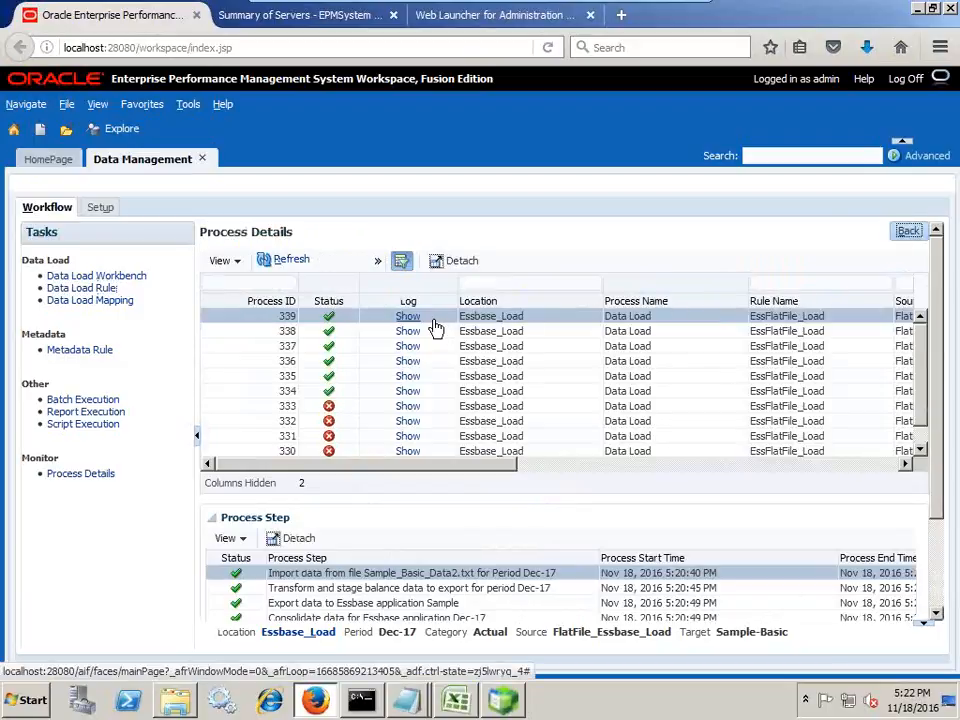
pyautogui.click(407, 316)
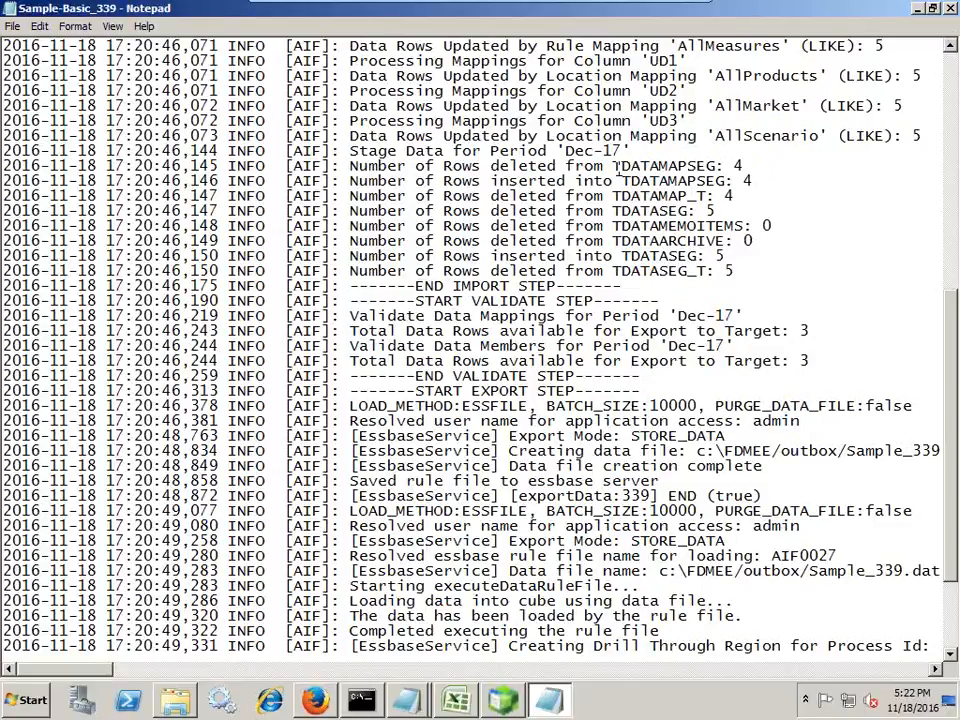
# Review the Sample-Basic_339 log, marking the 17:20 time and checking row counts
pyautogui.doubleClick(666, 165)
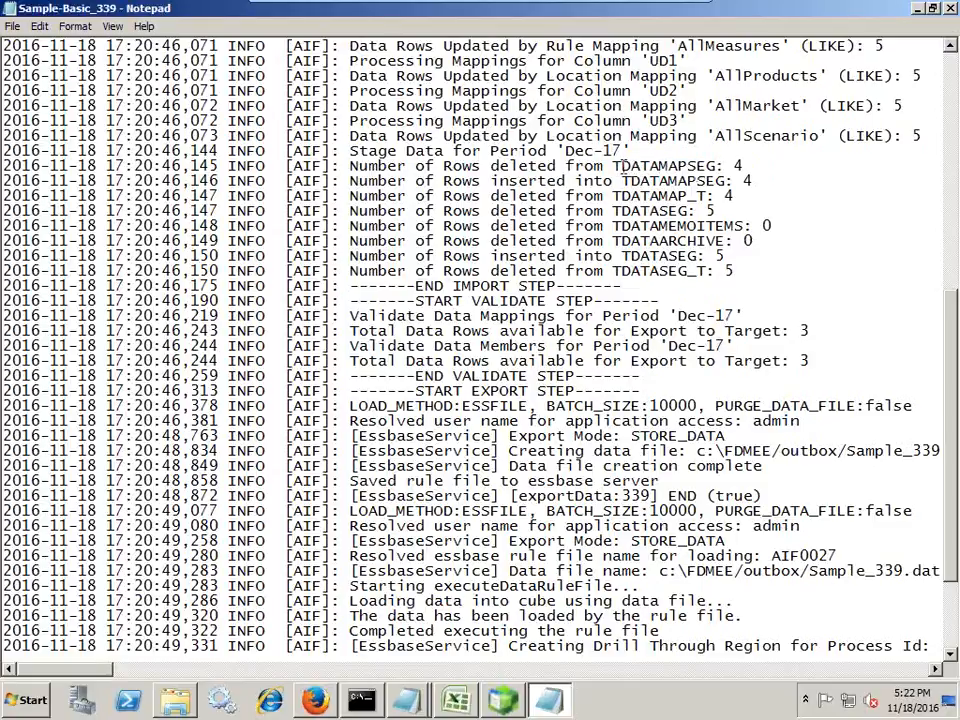
pyautogui.doubleClick(660, 166)
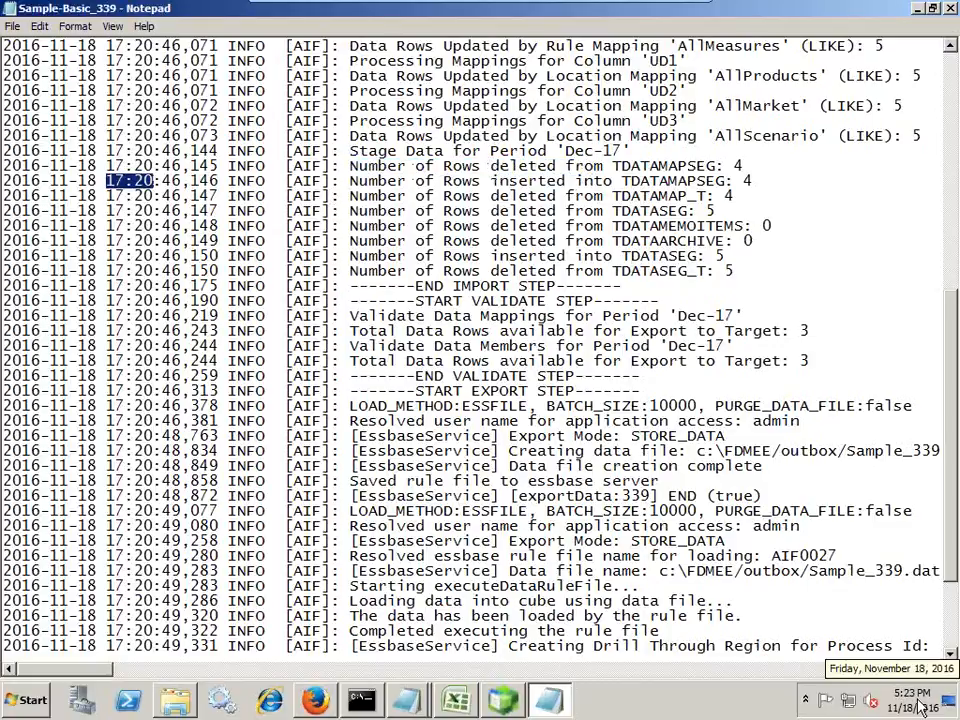
pyautogui.scroll(-3)
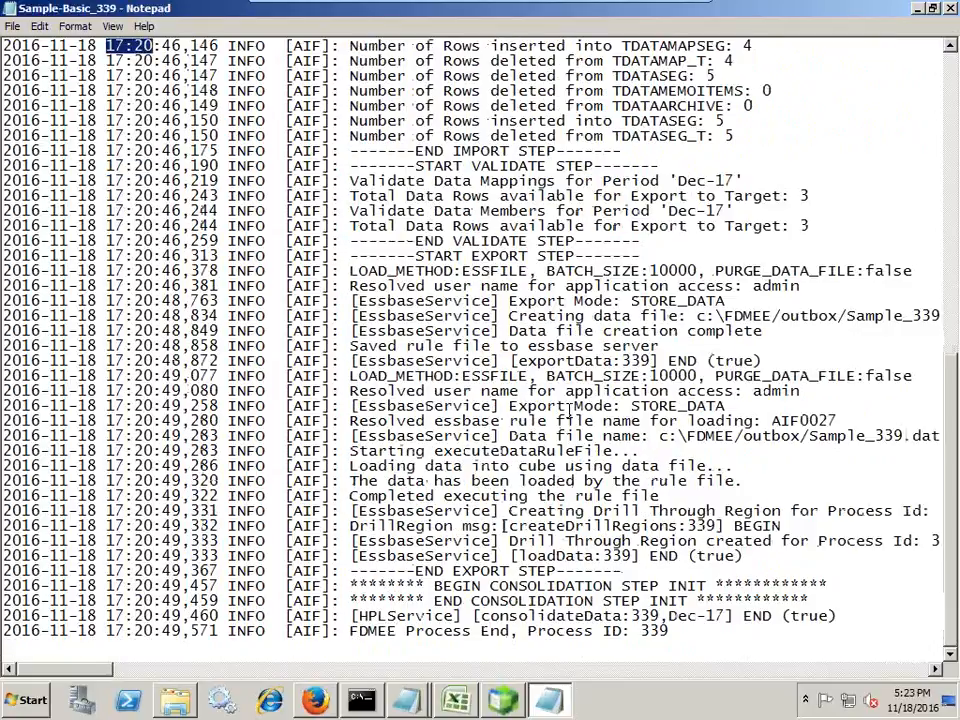
pyautogui.scroll(3)
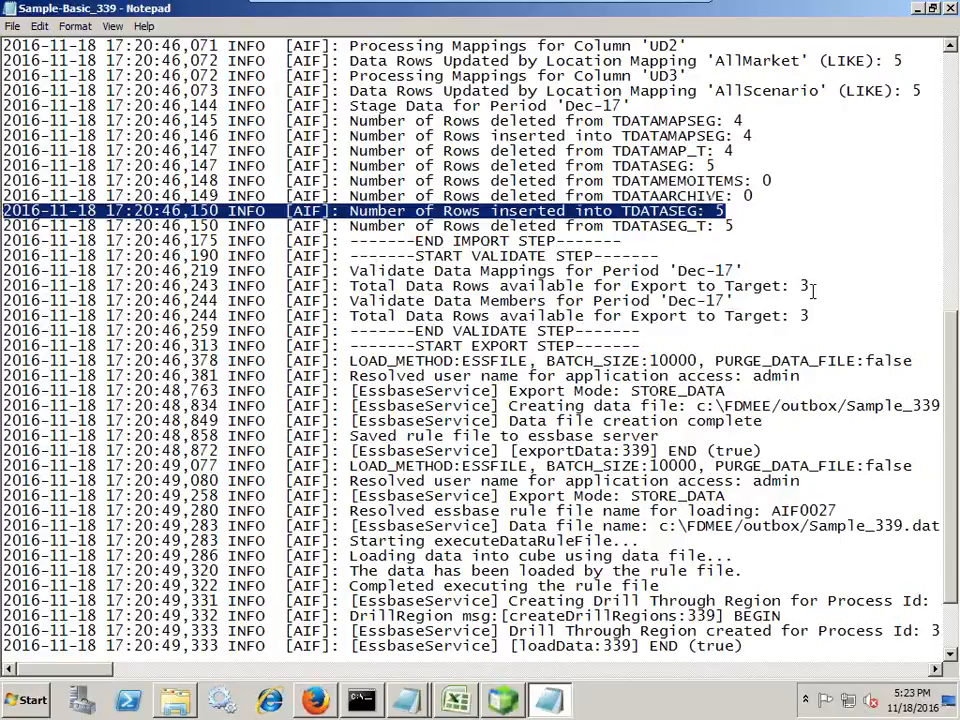
pyautogui.scroll(-3)
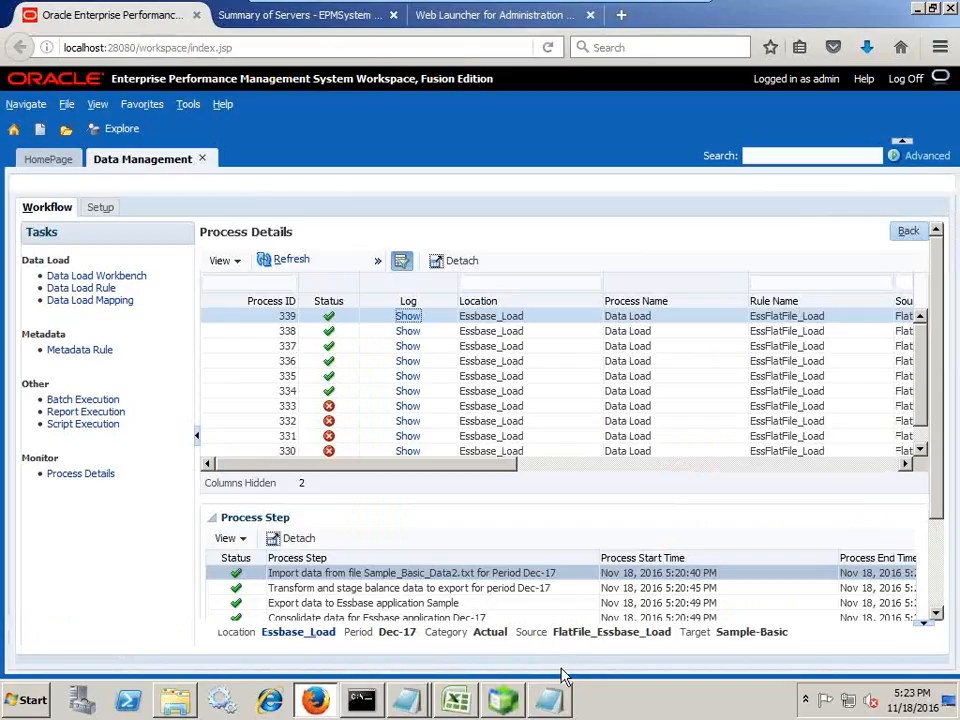
# Mark the first five rows, the negative Sales row, and the three exported rows in Sample_Basic_Data2
pyautogui.click(408, 315)
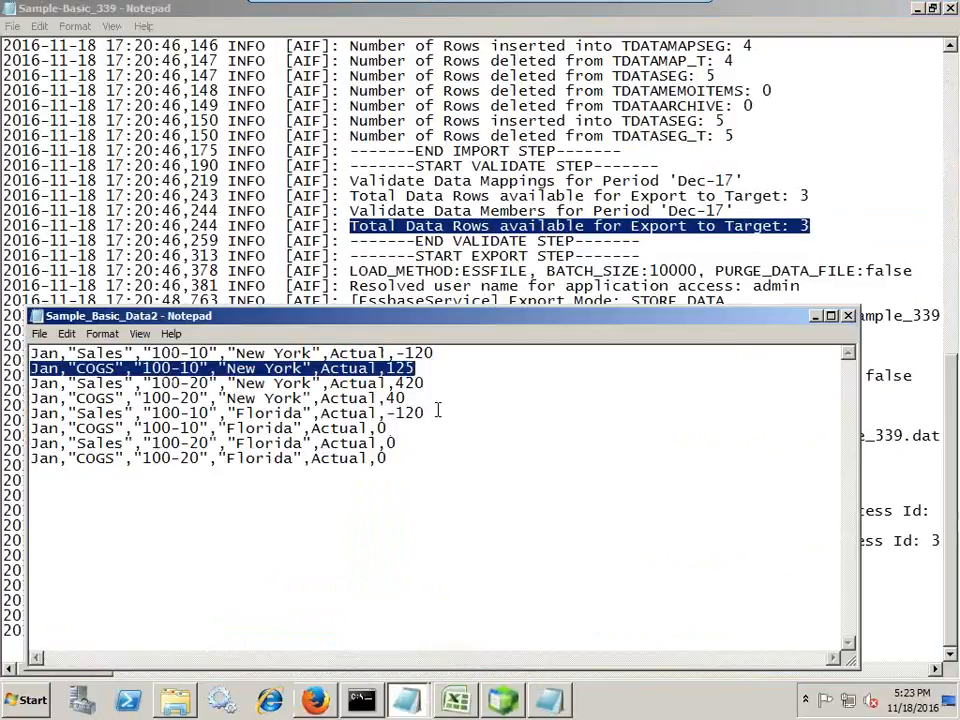
pyautogui.click(230, 353)
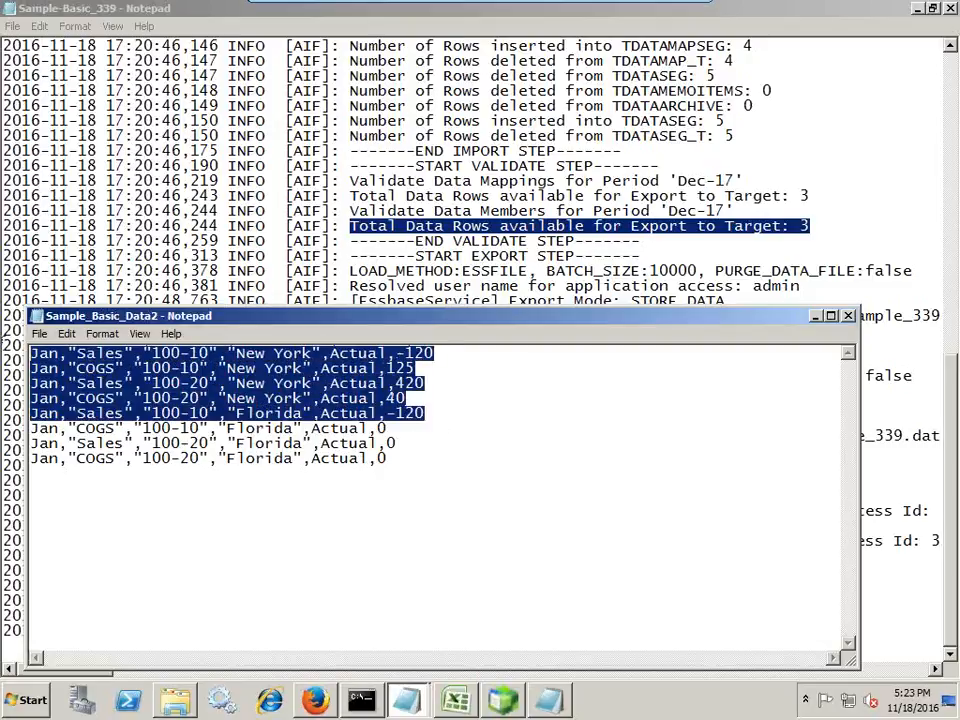
pyautogui.click(432, 432)
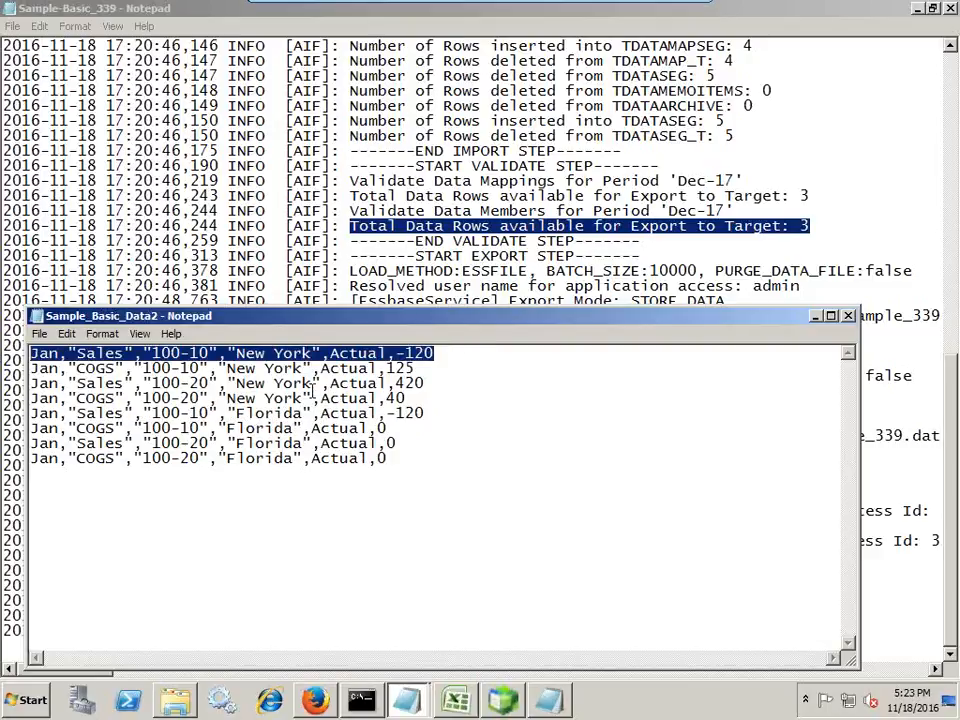
pyautogui.moveTo(30, 383); pyautogui.dragTo(424, 413)
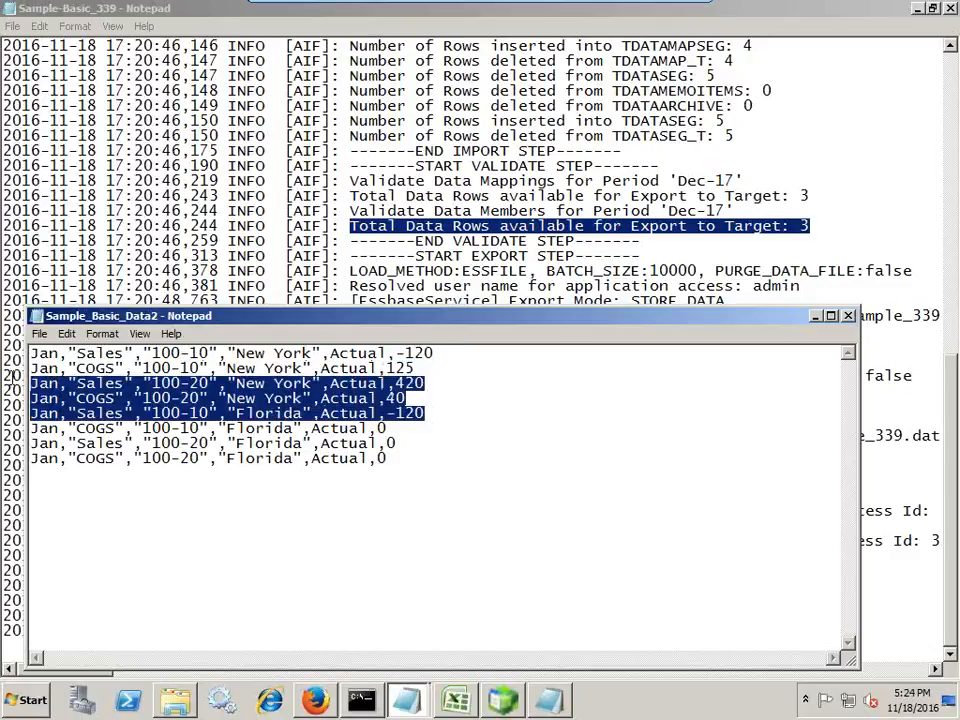